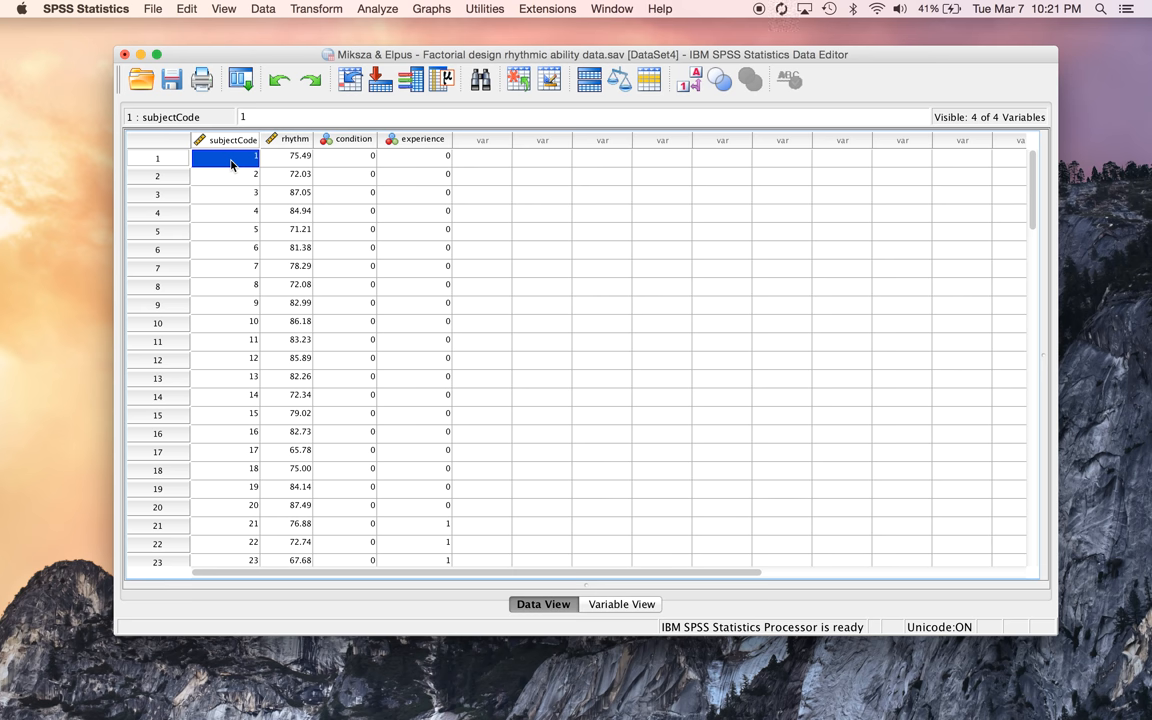
mouse_move(555, 234)
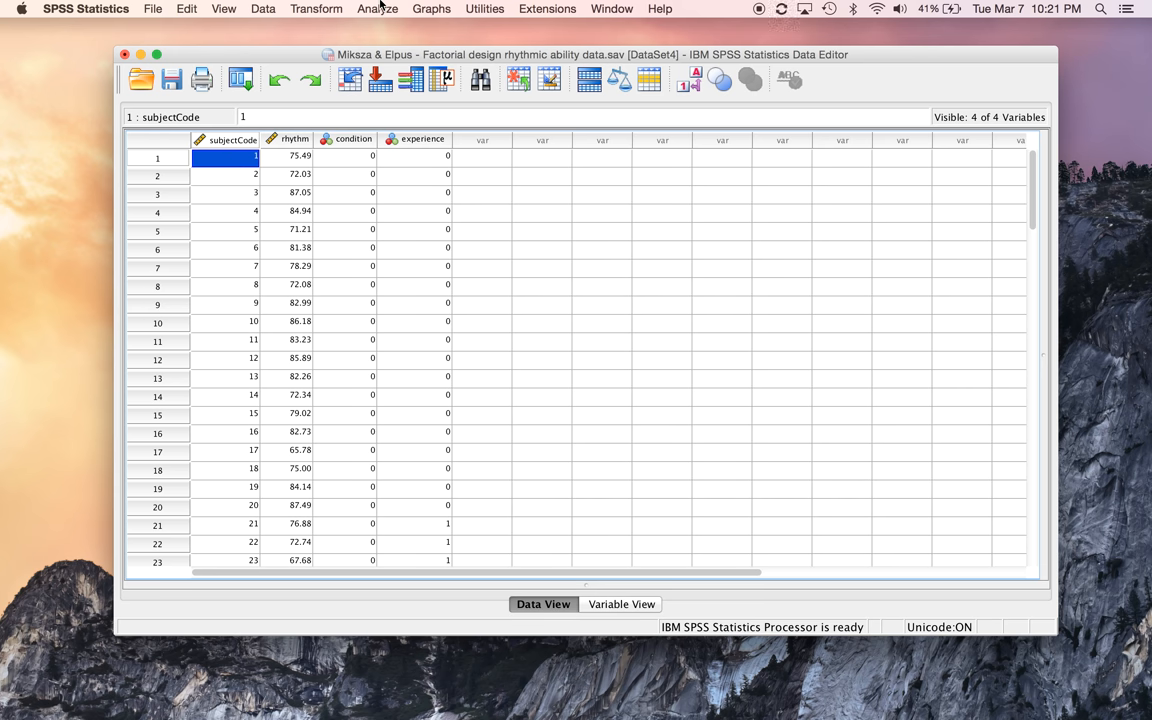
Start a Univariate GLM with rhythm dependent and condition, experience as fixed factors
left_click(377, 8)
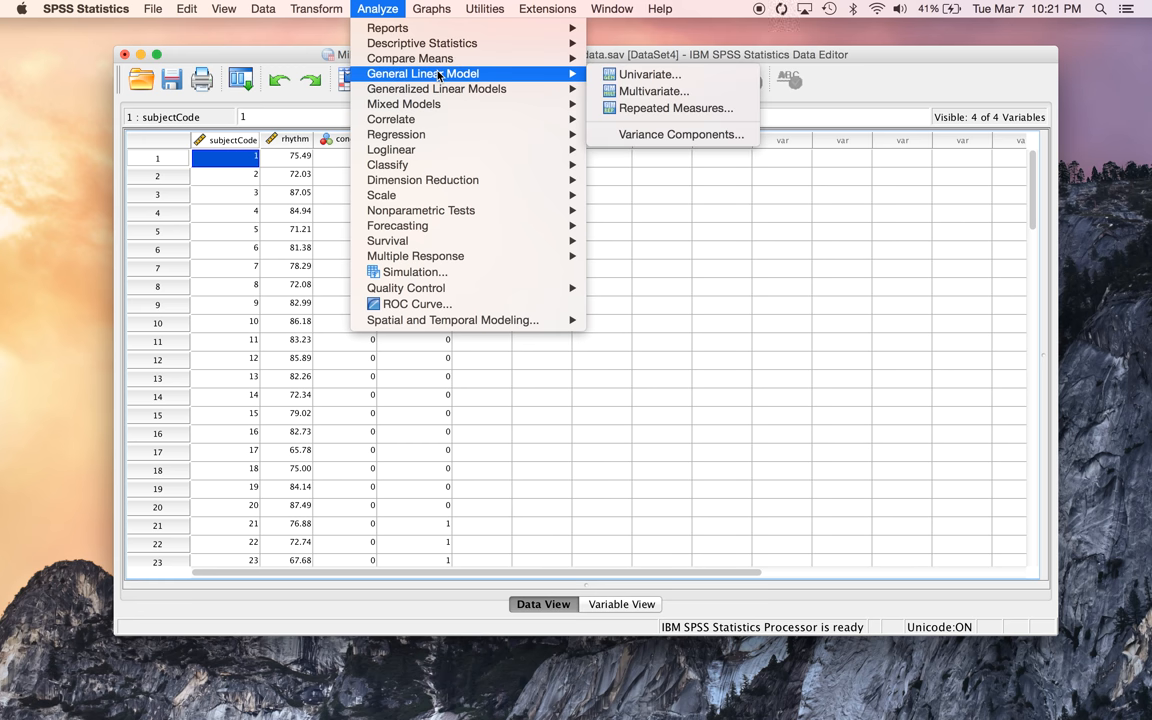
mouse_move(618, 70)
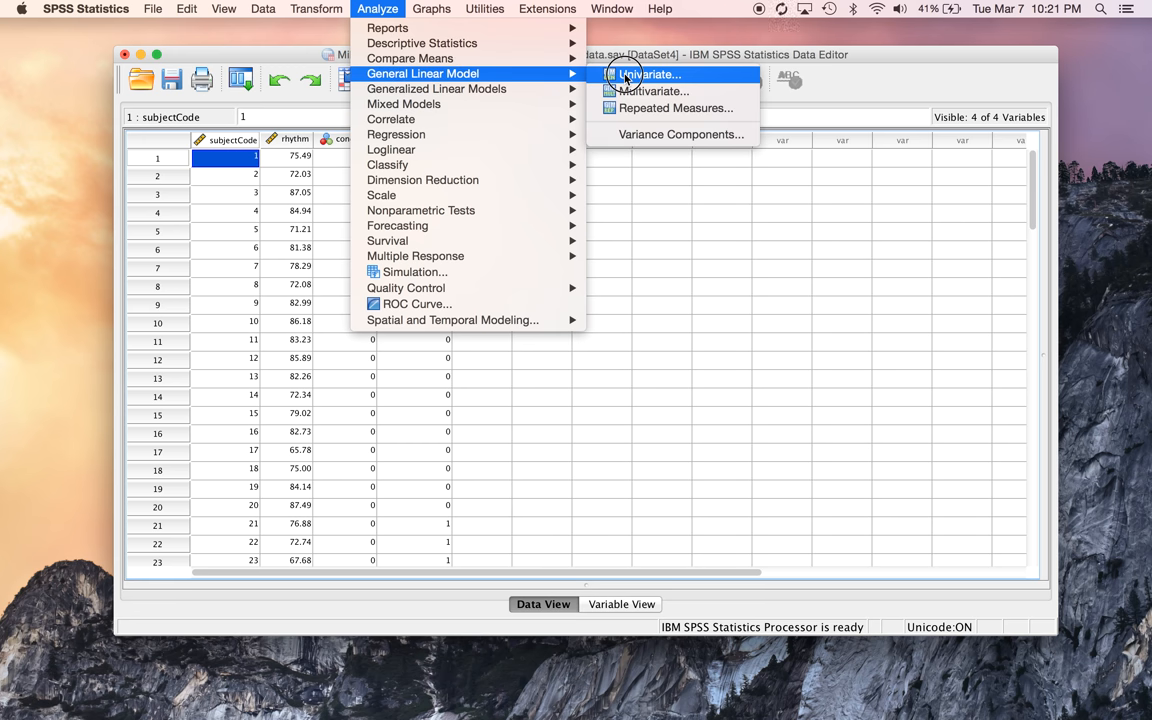
left_click(650, 74)
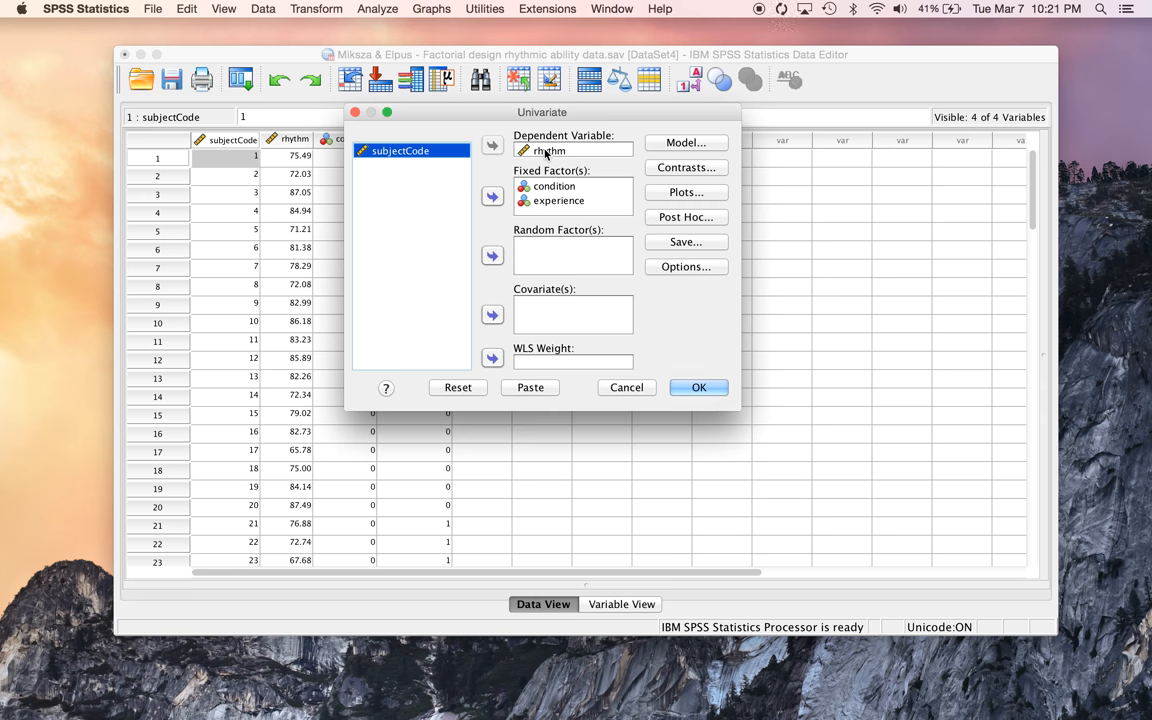
left_click(553, 186)
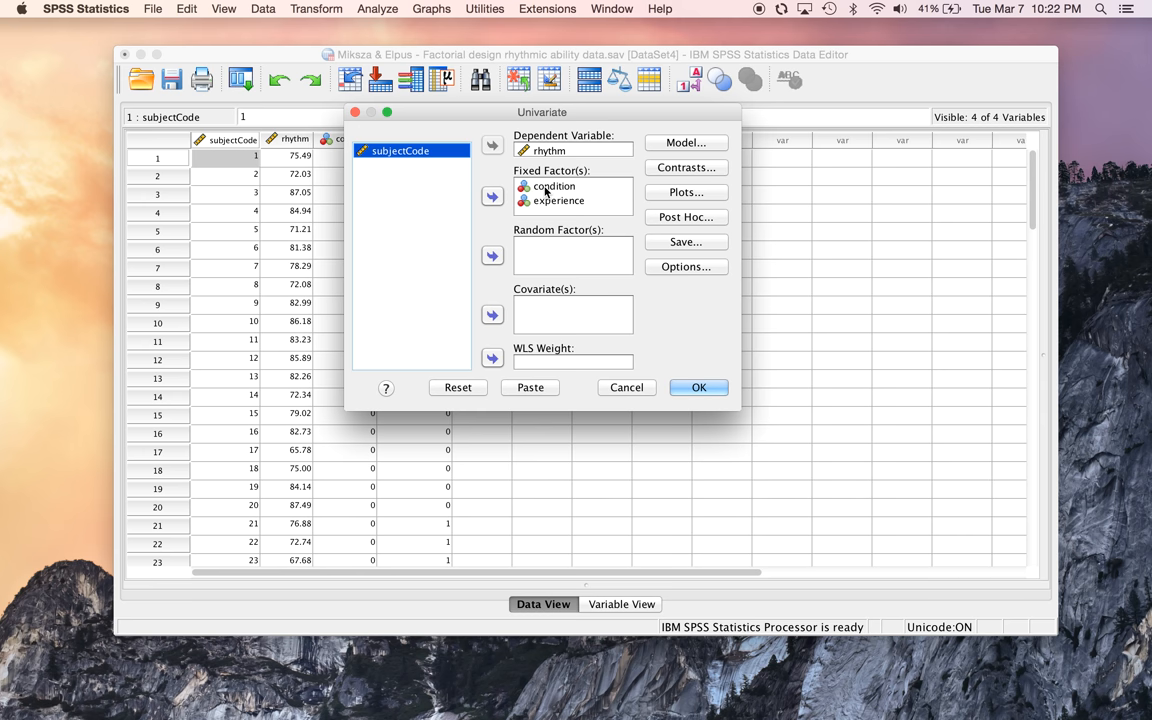
left_click(559, 200)
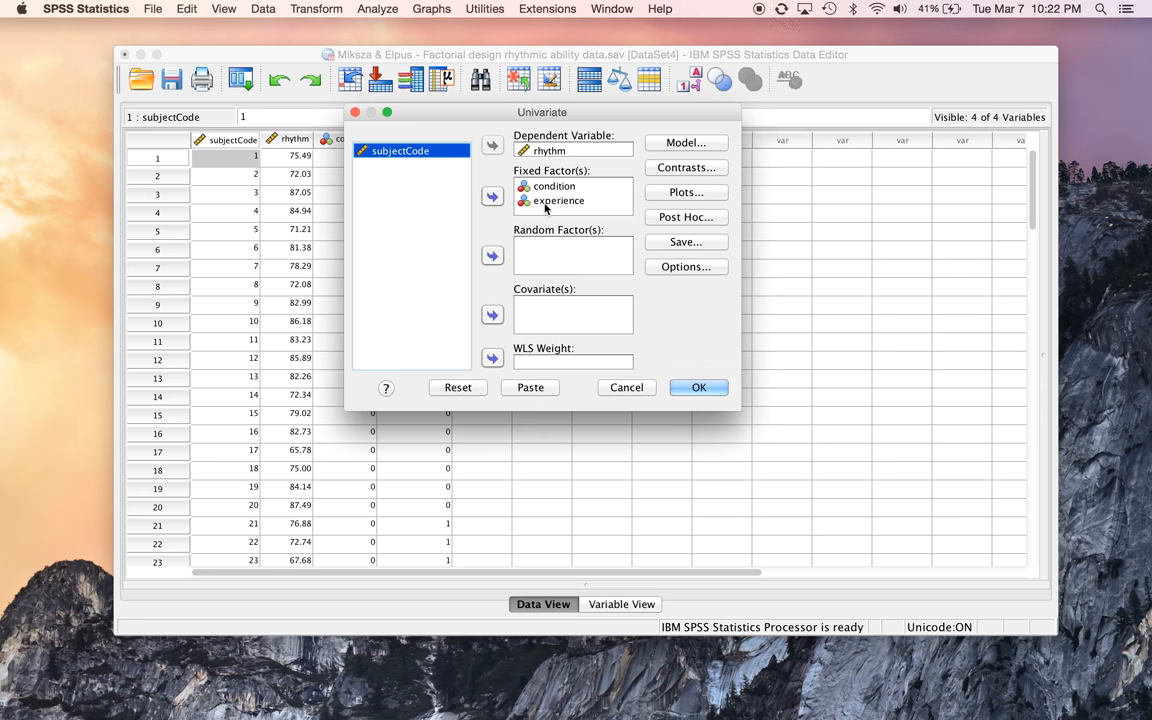
mouse_move(597, 194)
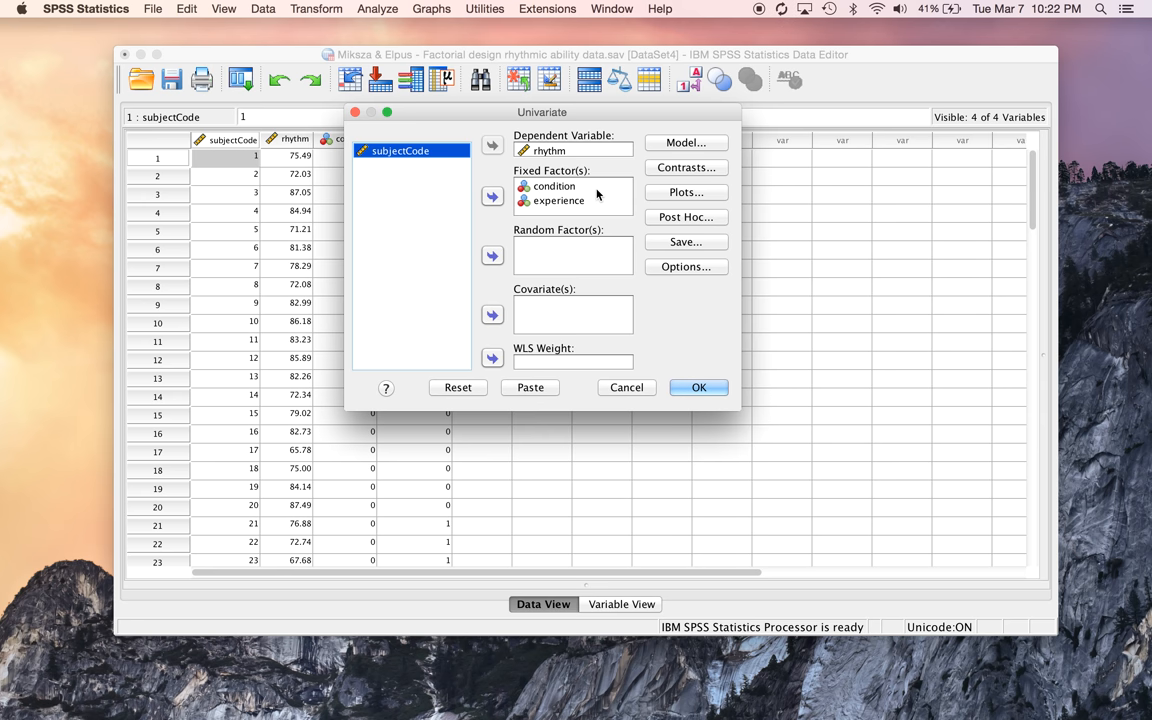
left_click(559, 200)
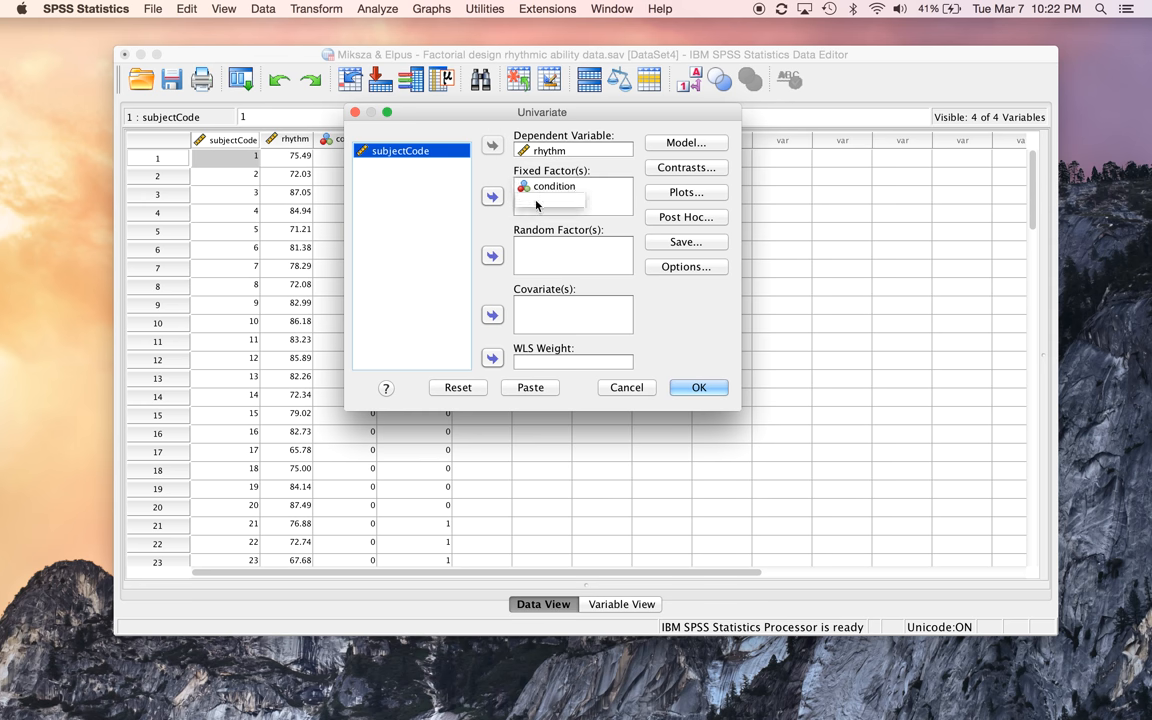
left_click(491, 196)
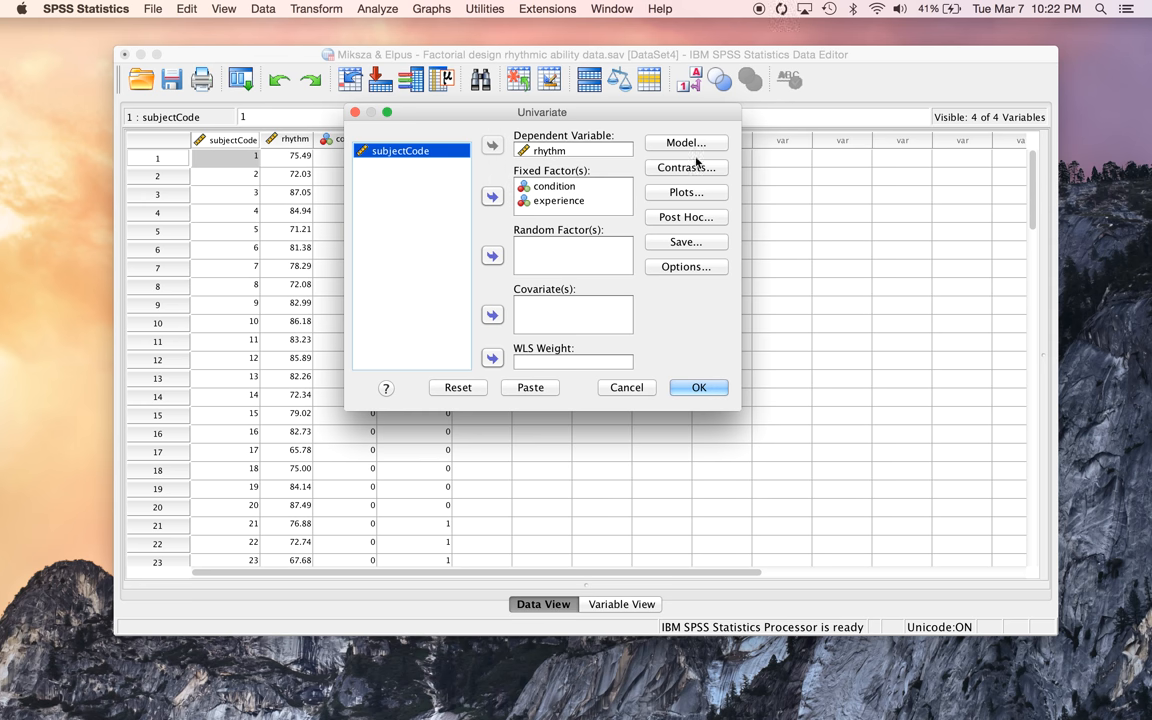
Add an experience*condition profile plot with condition as separate lines
left_click(685, 192)
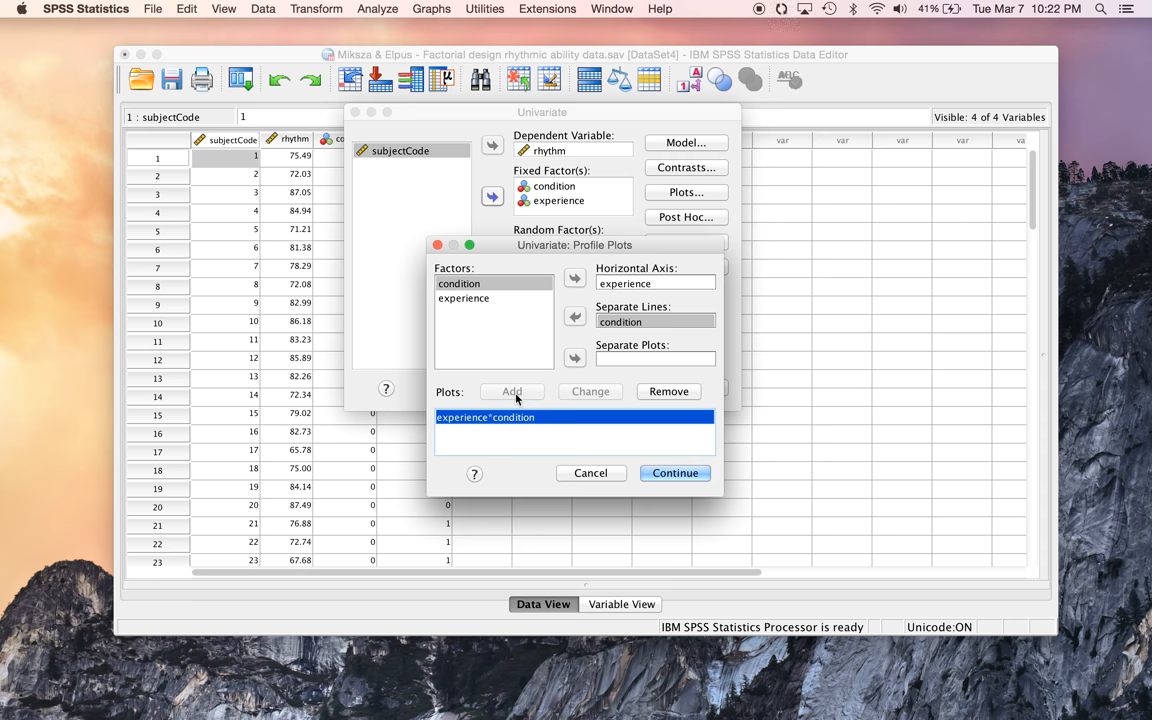
mouse_move(604, 455)
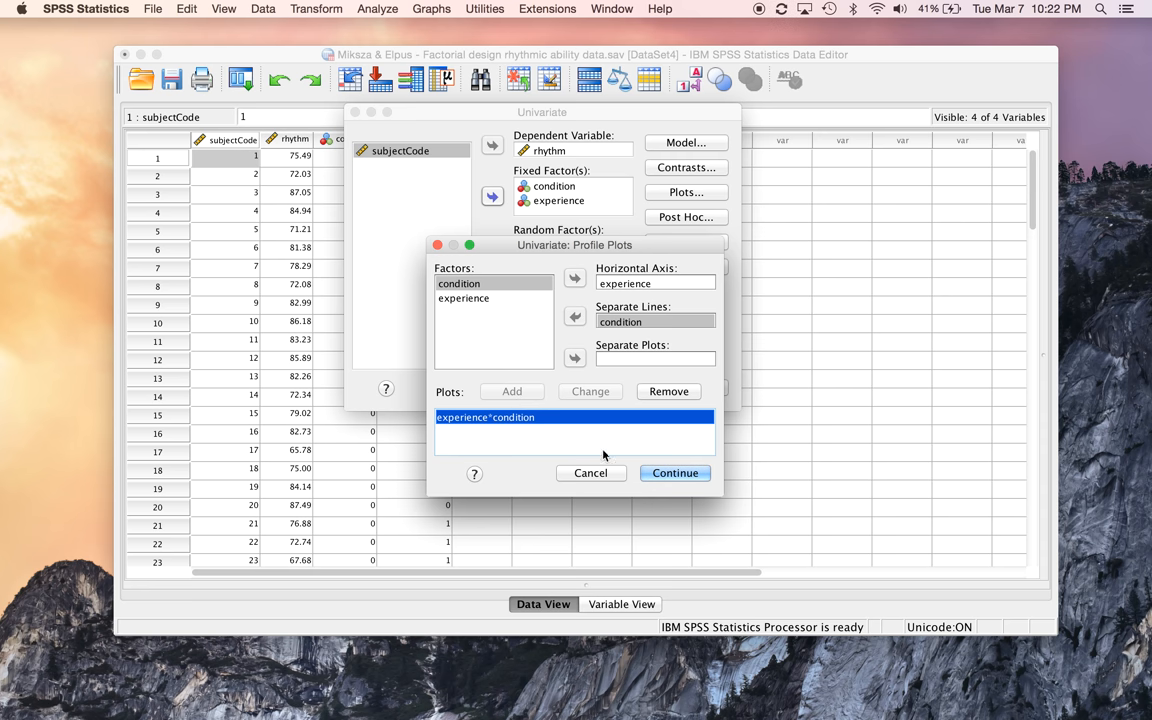
left_click(674, 473)
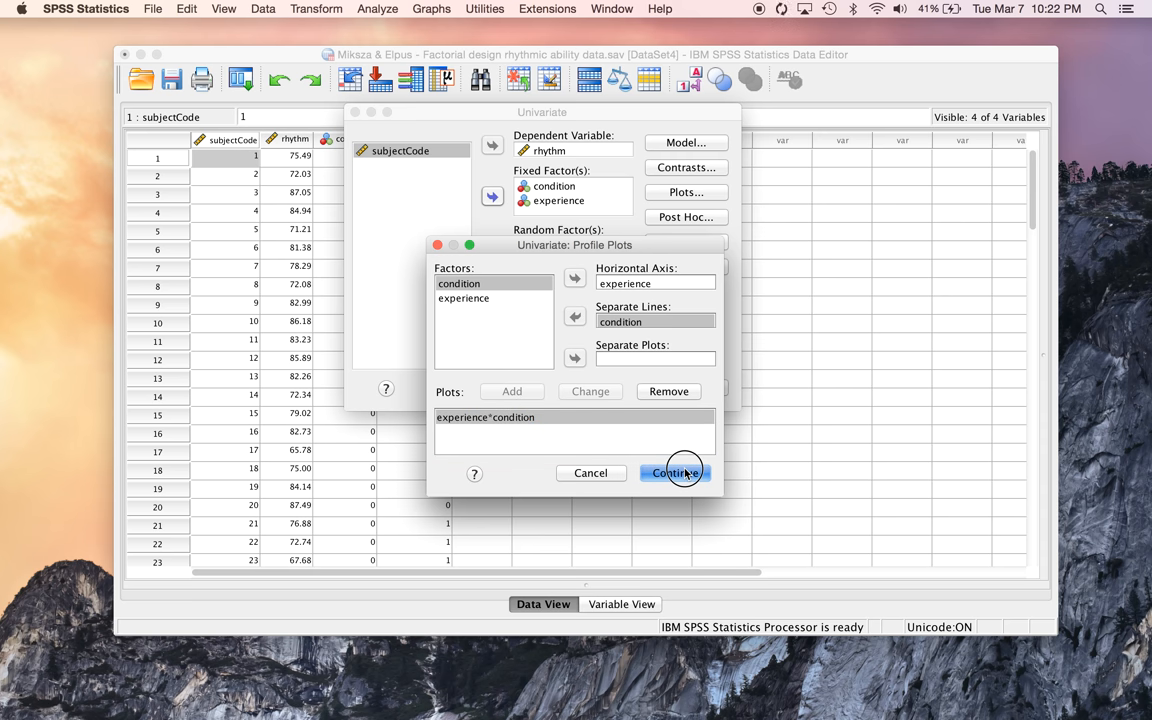
Turn on Estimates of effect size in the Univariate options
left_click(674, 472)
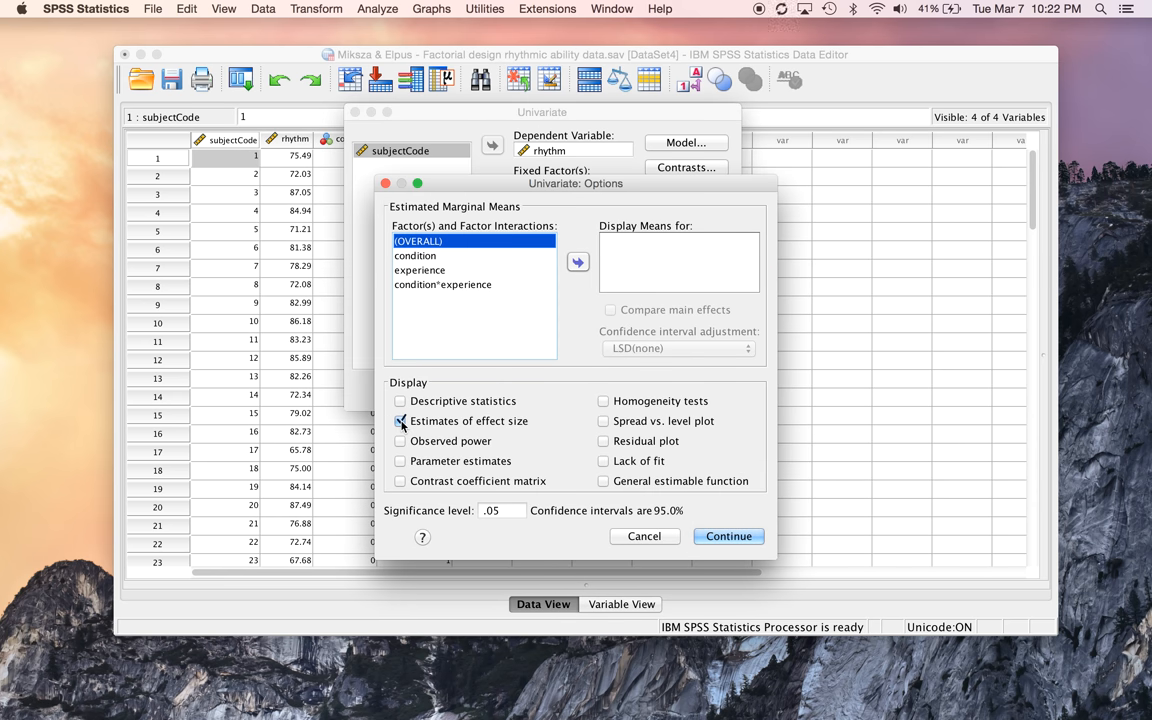
left_click(401, 421)
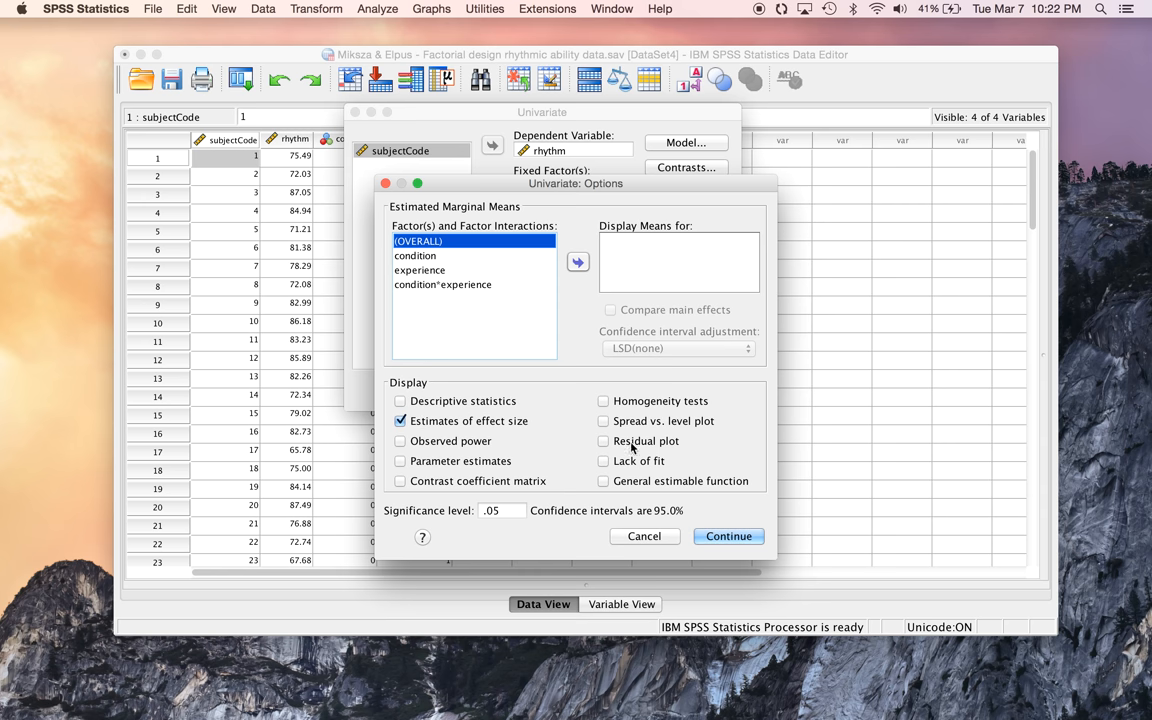
left_click(727, 536)
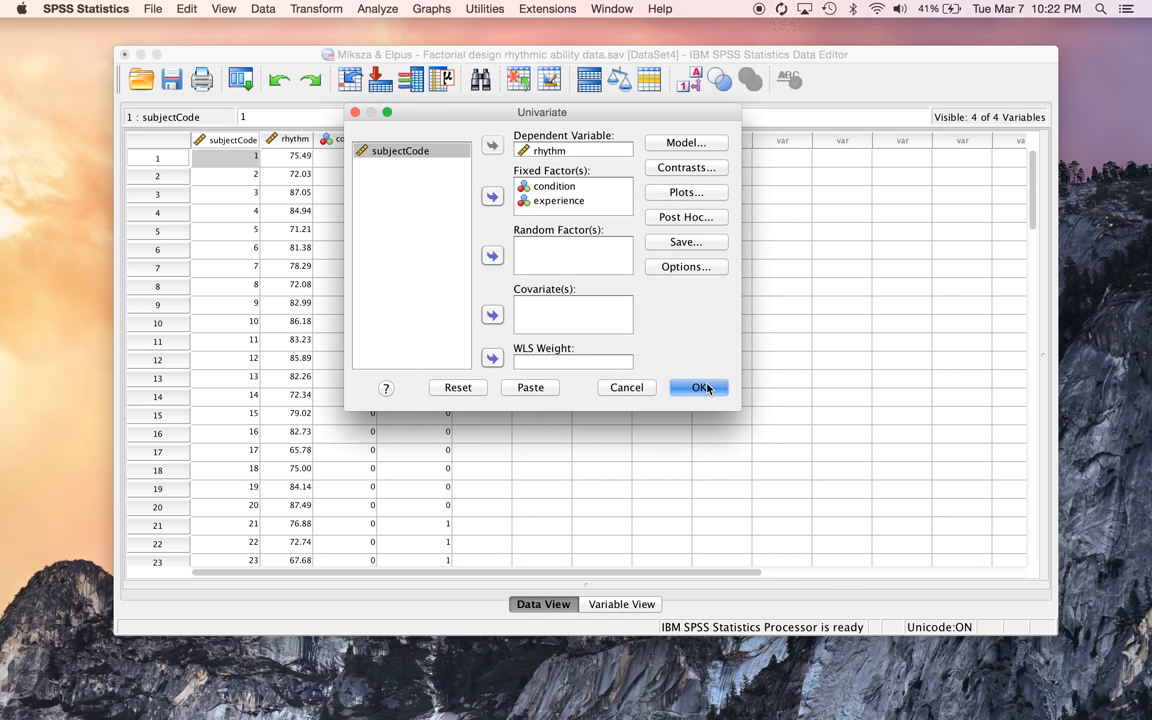
left_click(699, 388)
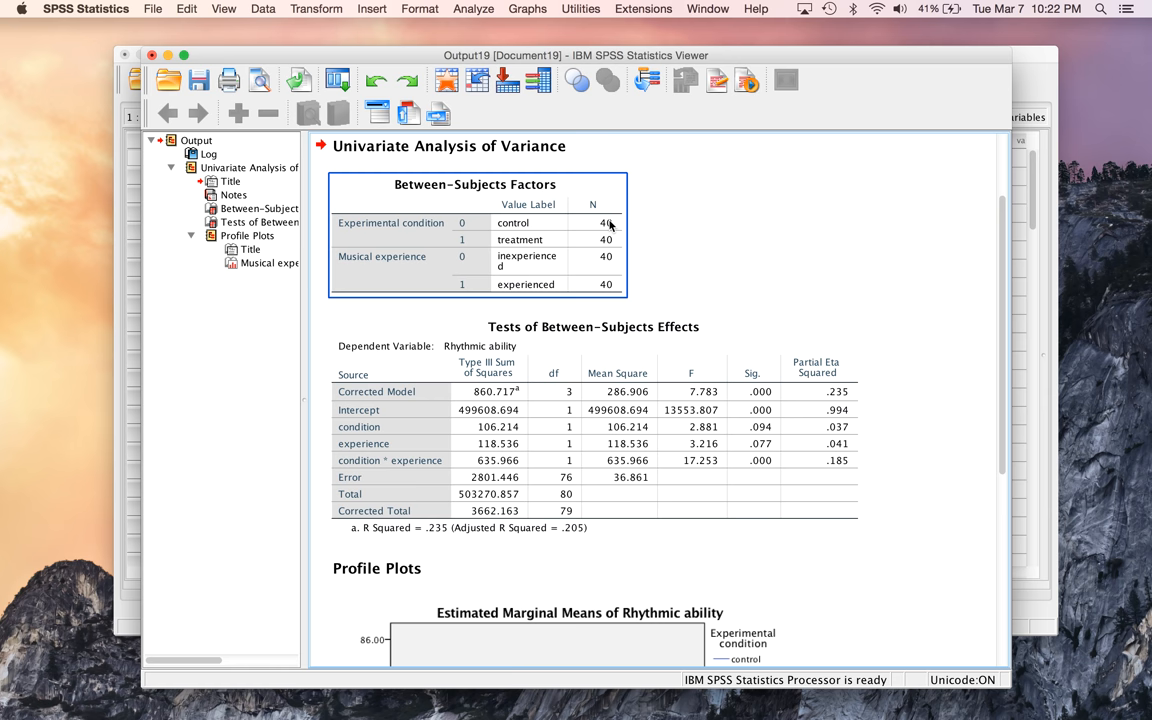
mouse_move(408, 234)
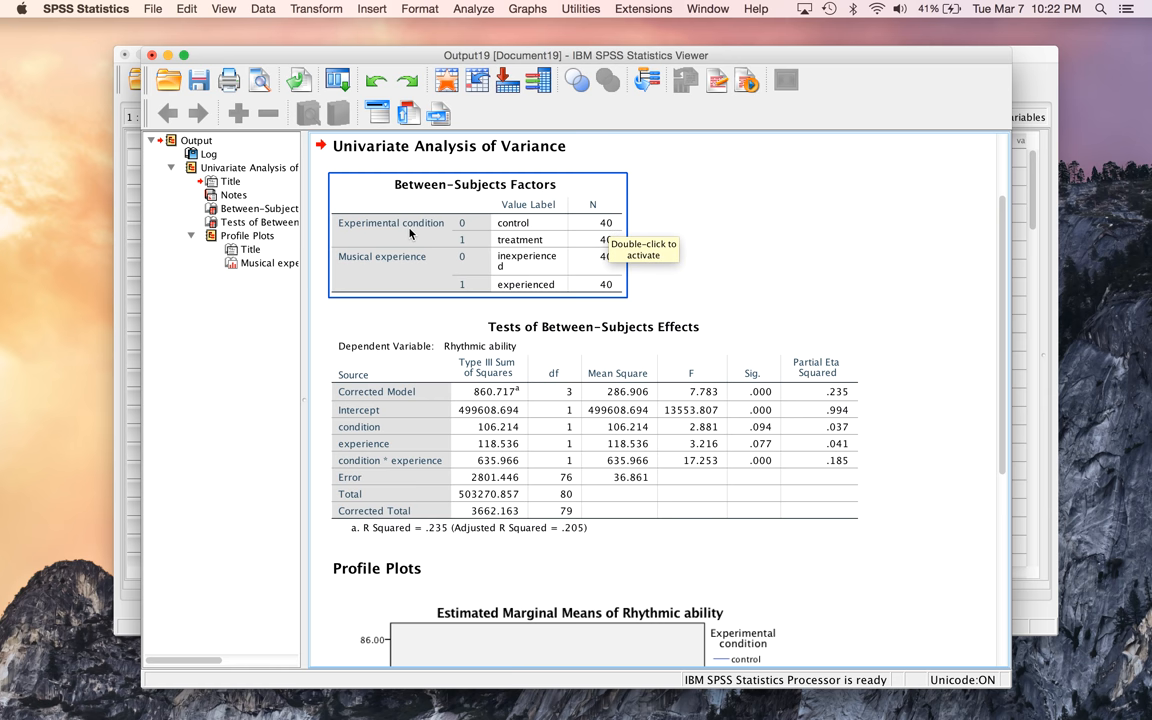
mouse_move(519, 236)
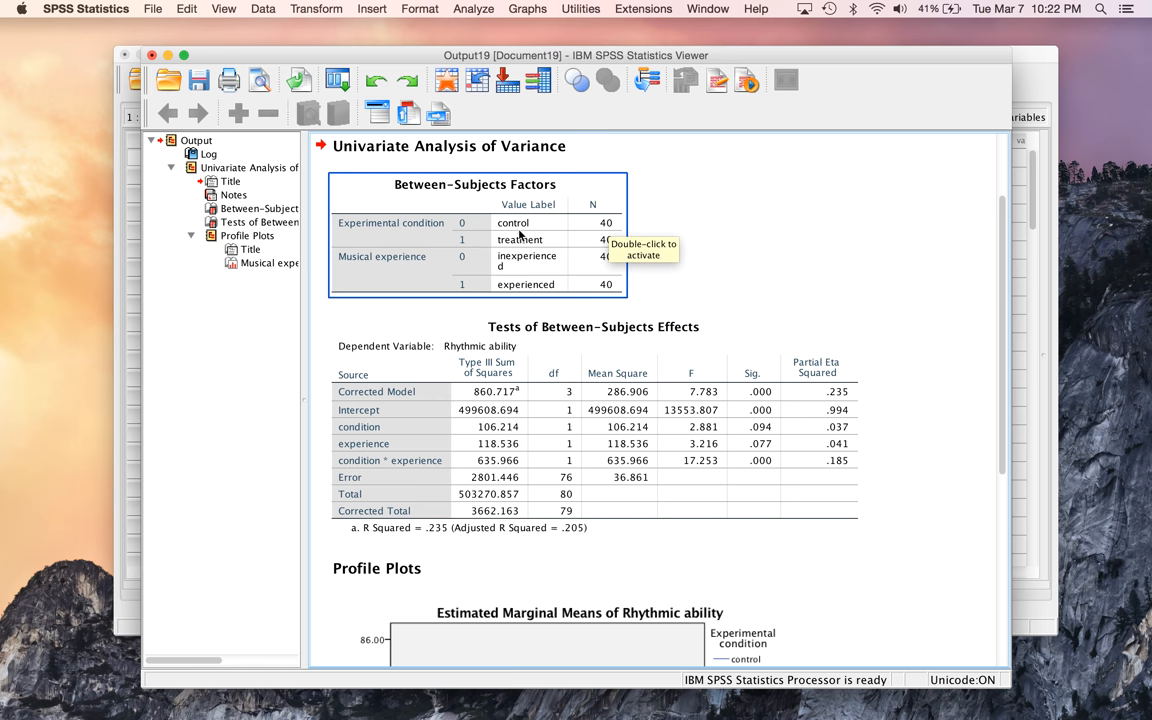
mouse_move(466, 245)
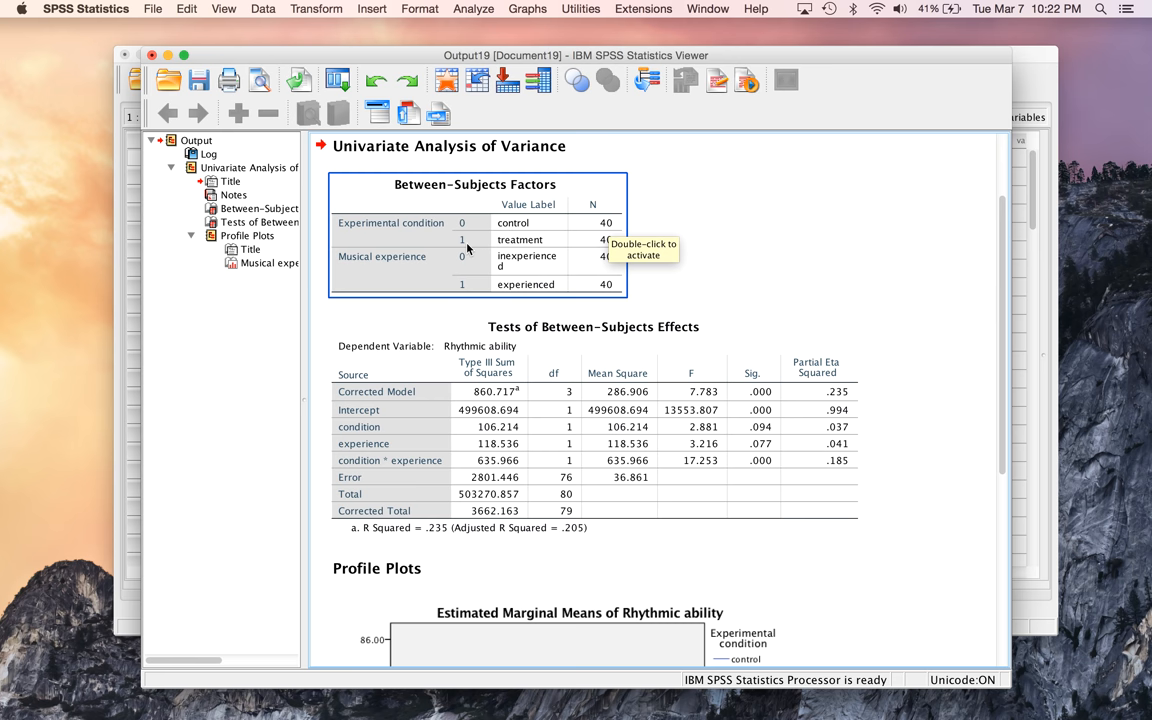
mouse_move(734, 240)
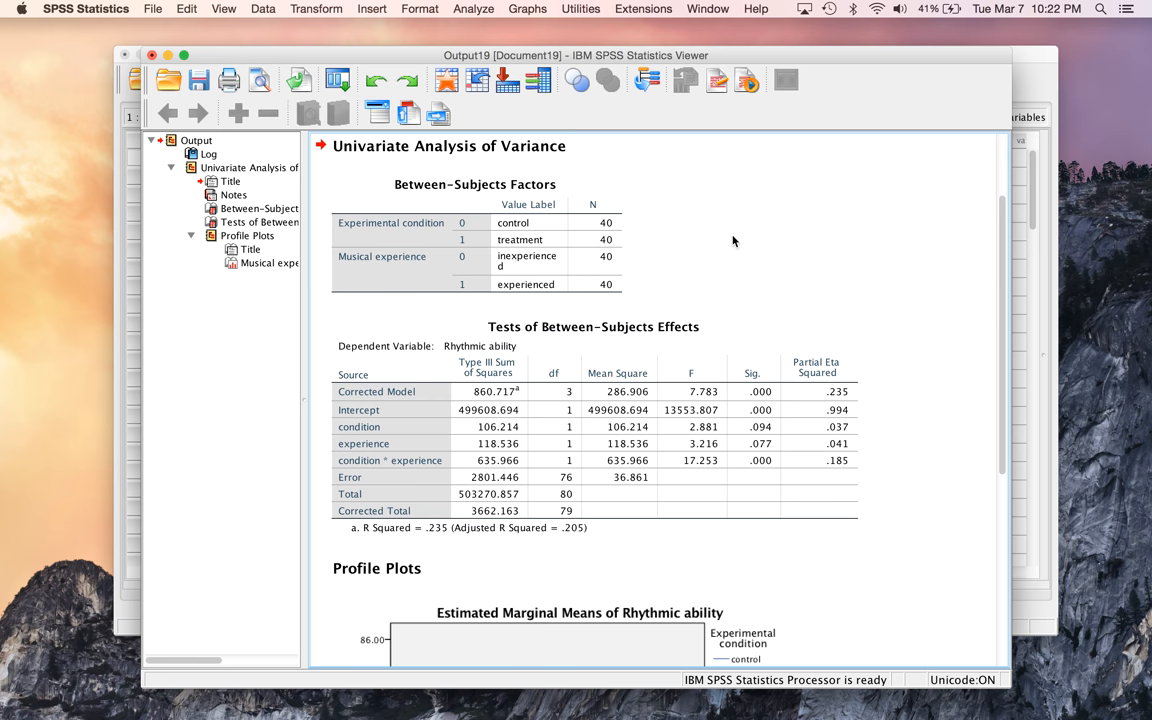
left_click(460, 268)
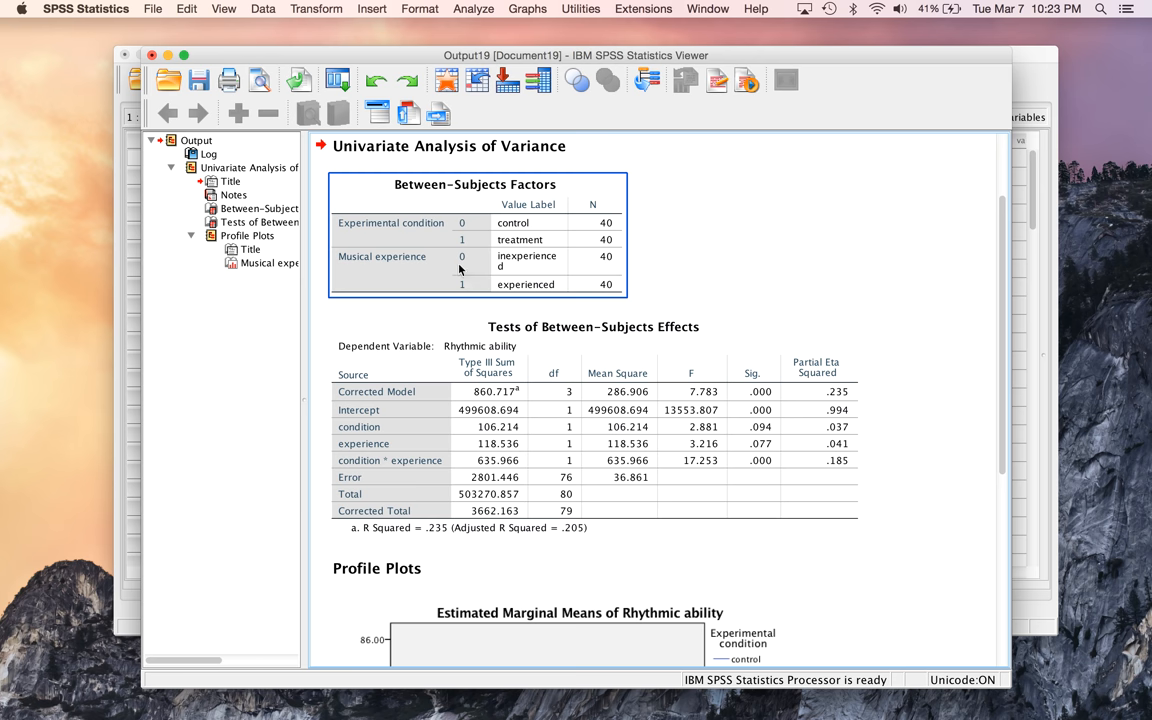
mouse_move(515, 262)
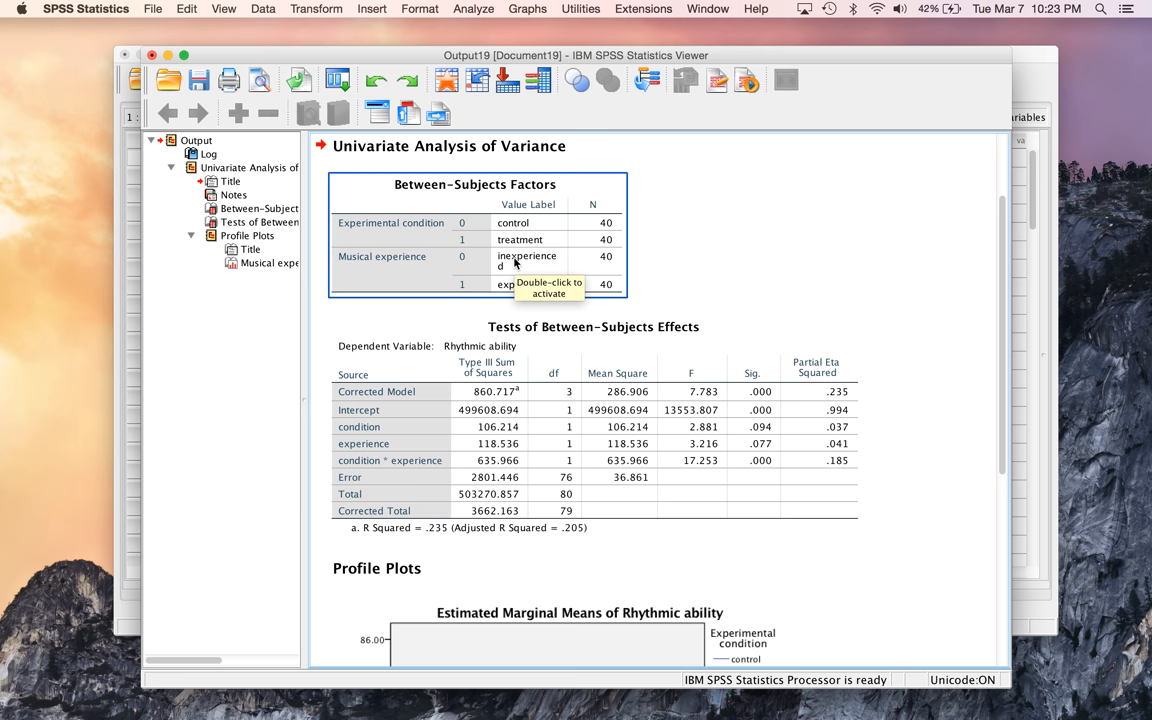
mouse_move(543, 293)
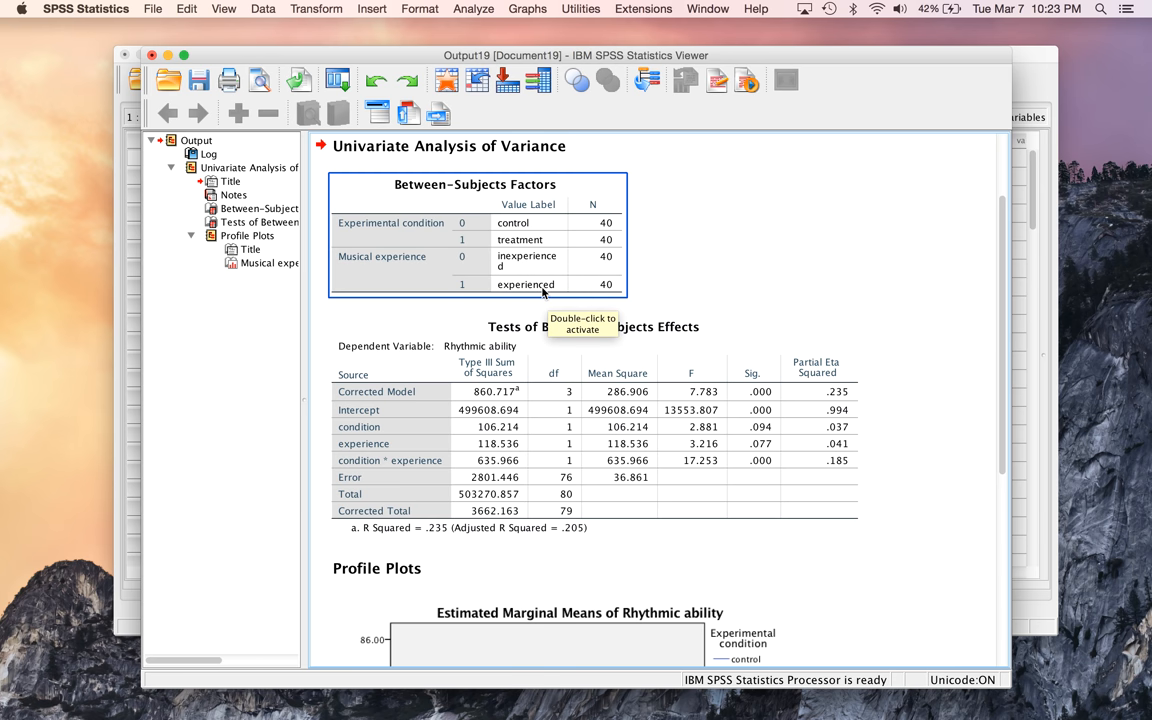
mouse_move(938, 366)
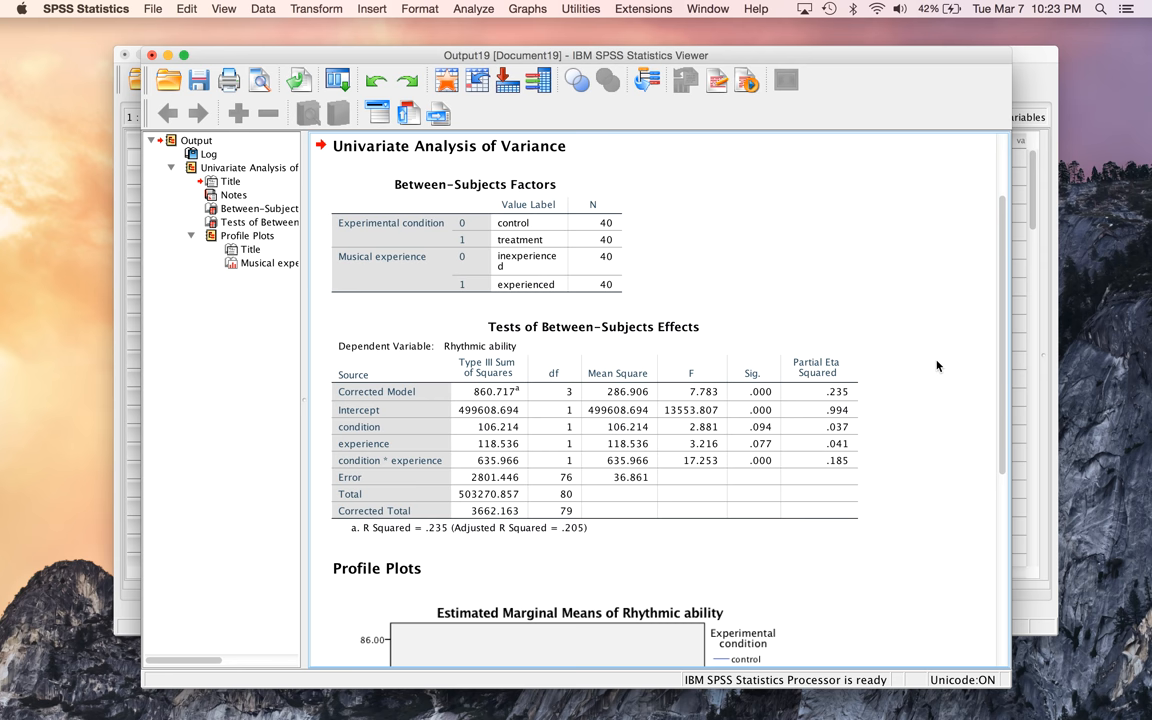
scroll("down", 3)
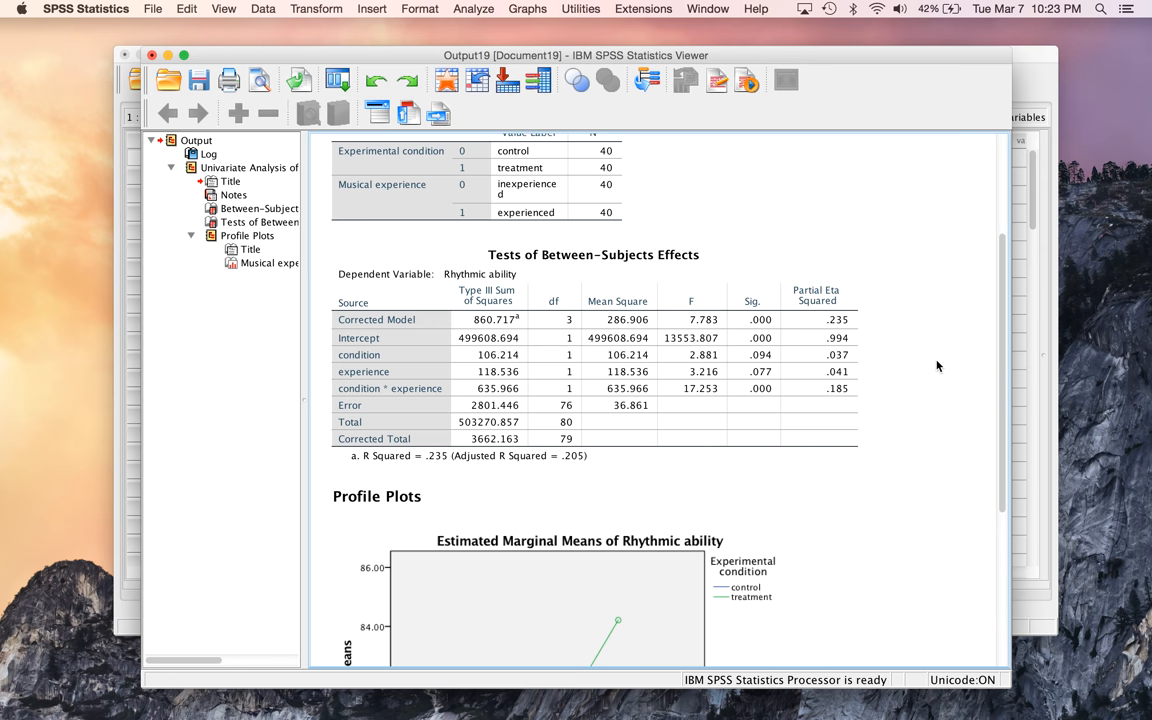
scroll("down", 3)
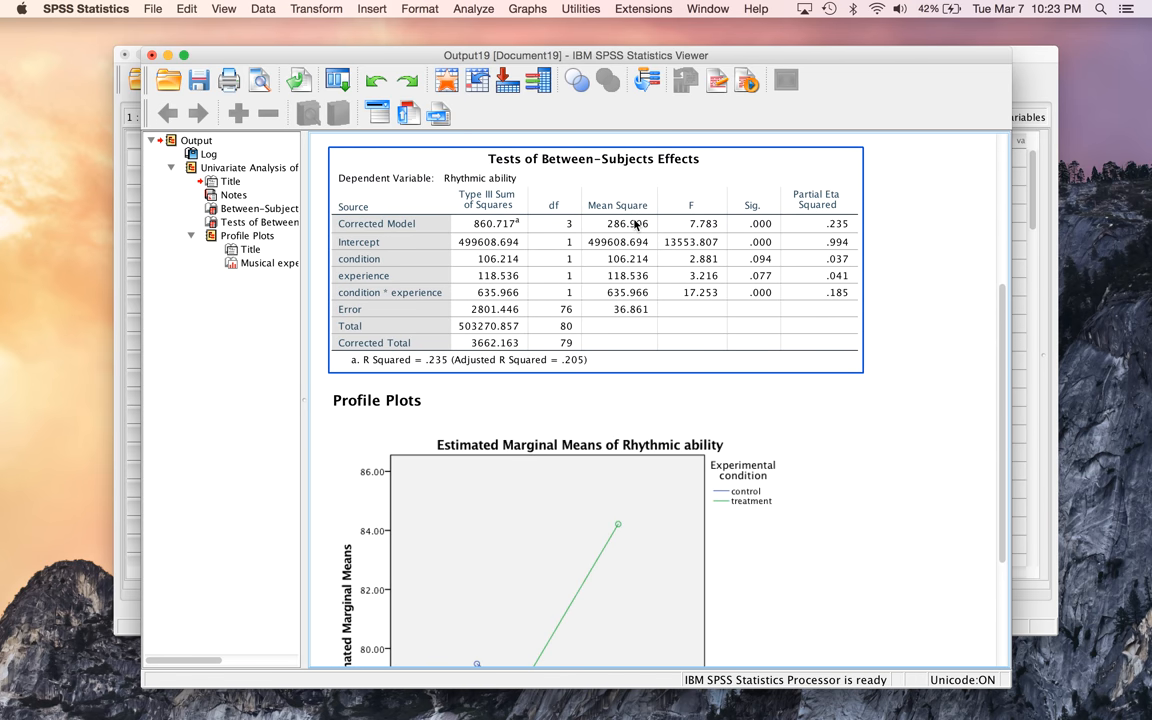
mouse_move(668, 248)
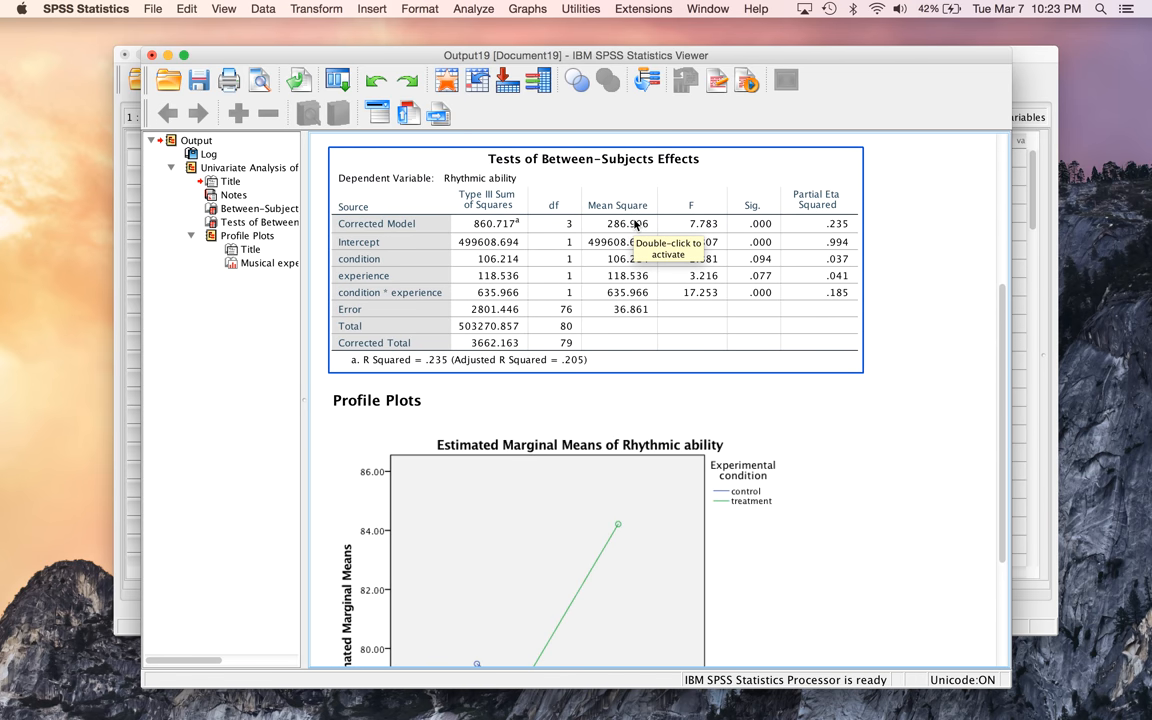
mouse_move(928, 337)
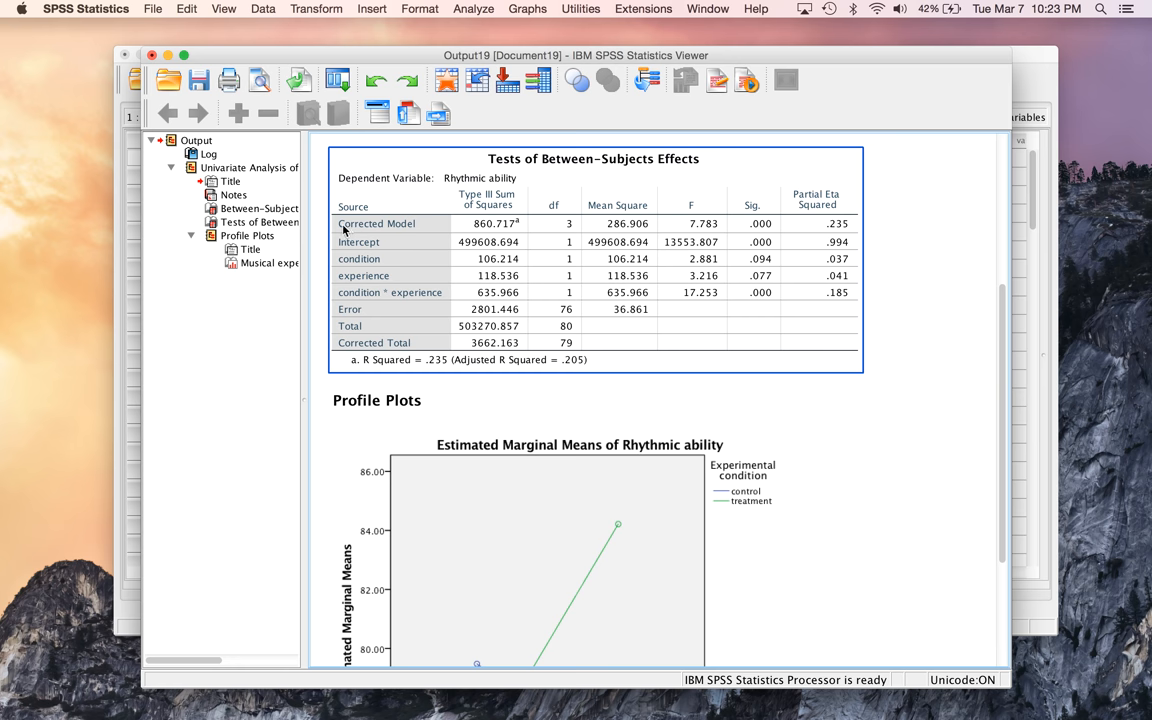
mouse_move(398, 248)
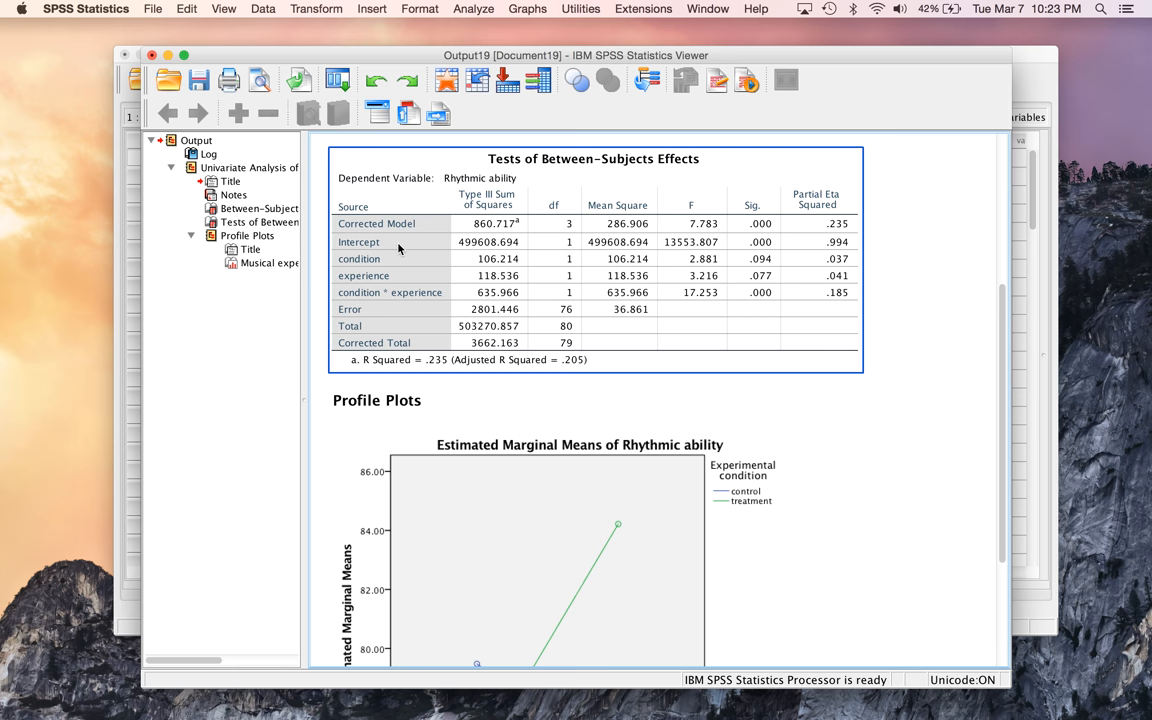
mouse_move(780, 242)
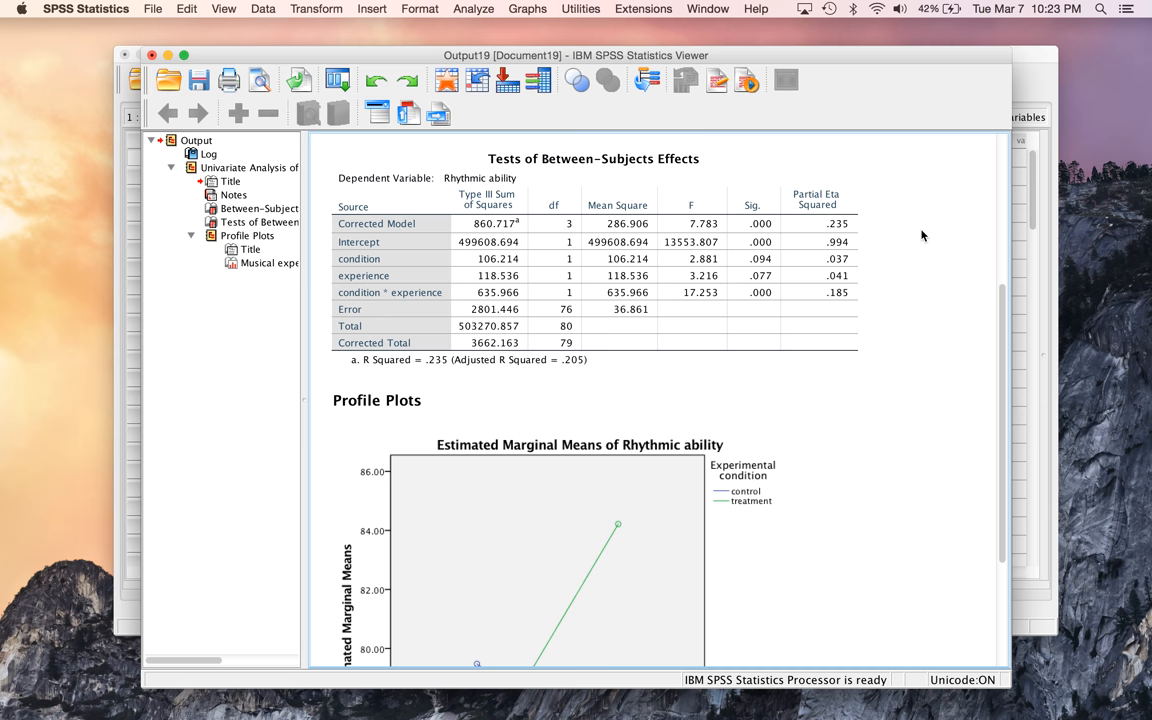
left_click(678, 224)
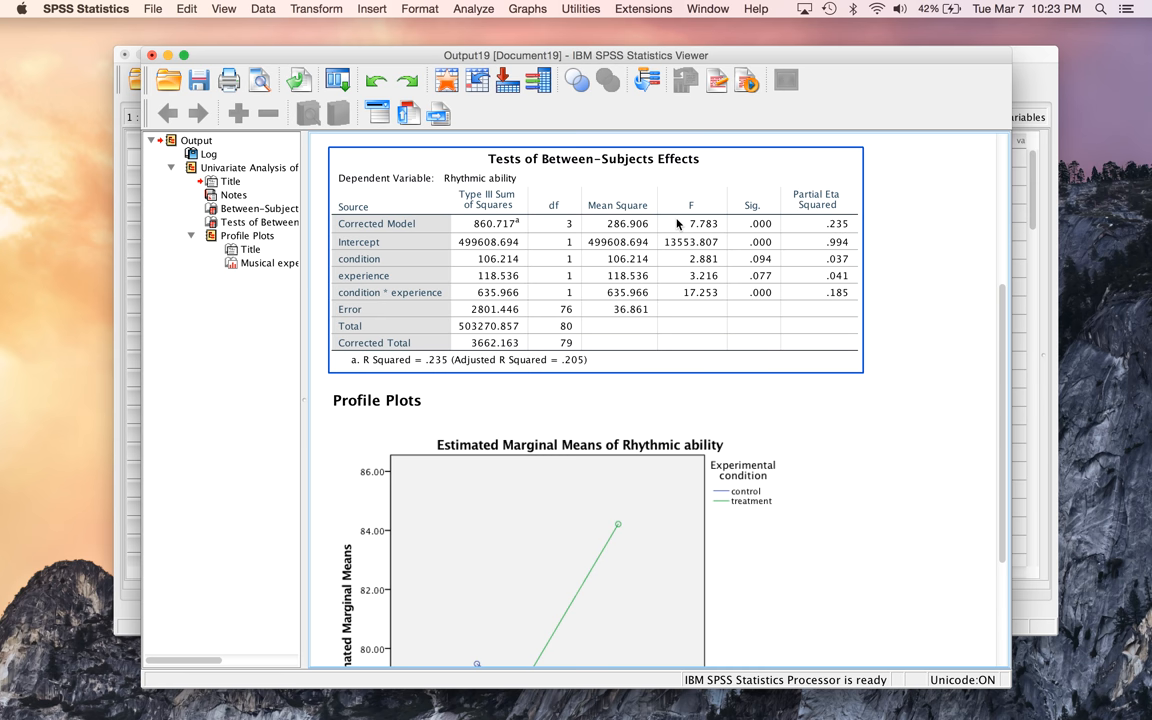
mouse_move(358, 274)
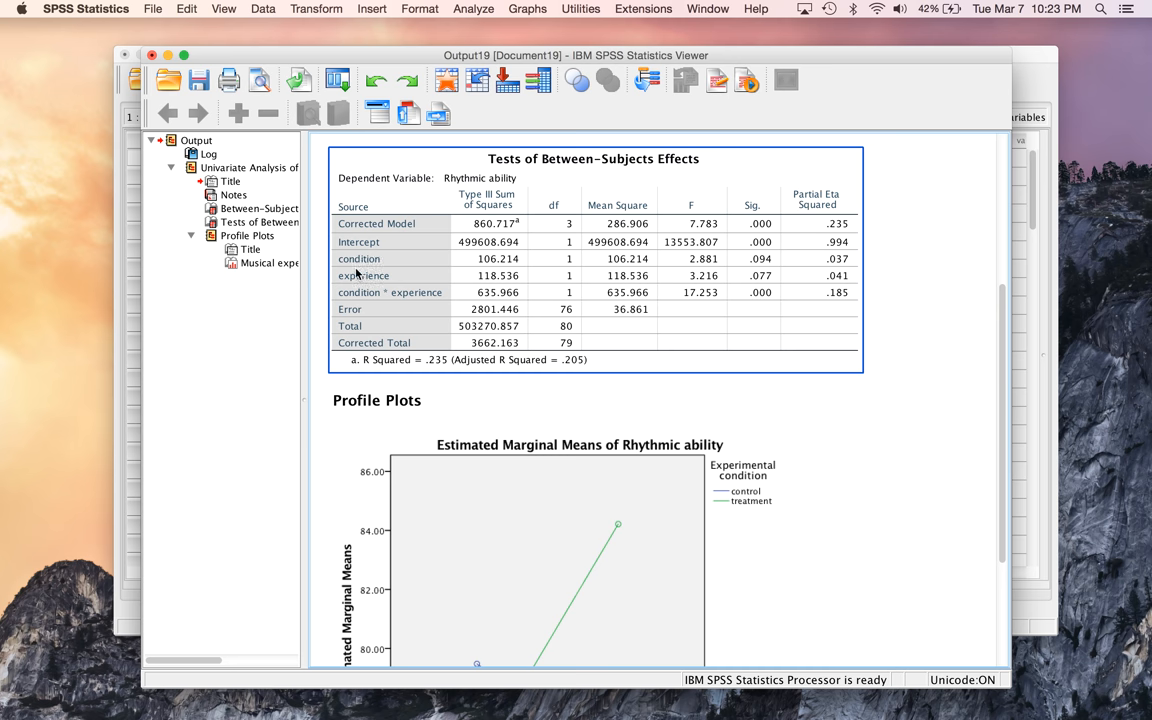
mouse_move(356, 272)
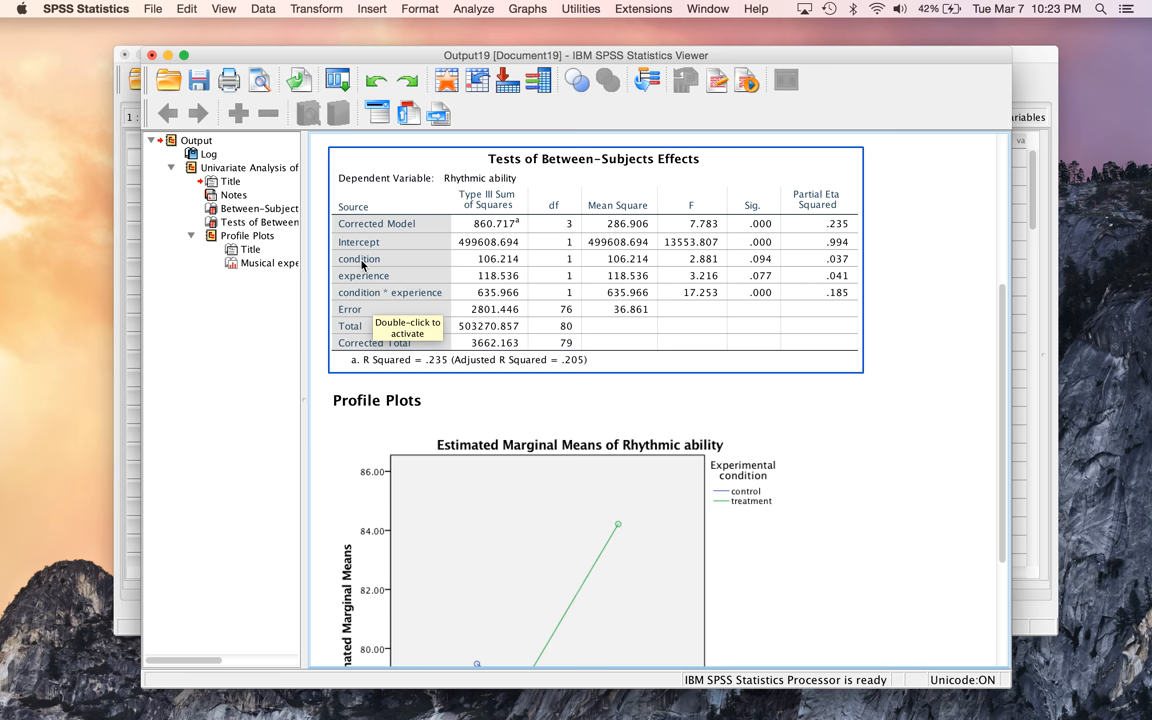
mouse_move(447, 262)
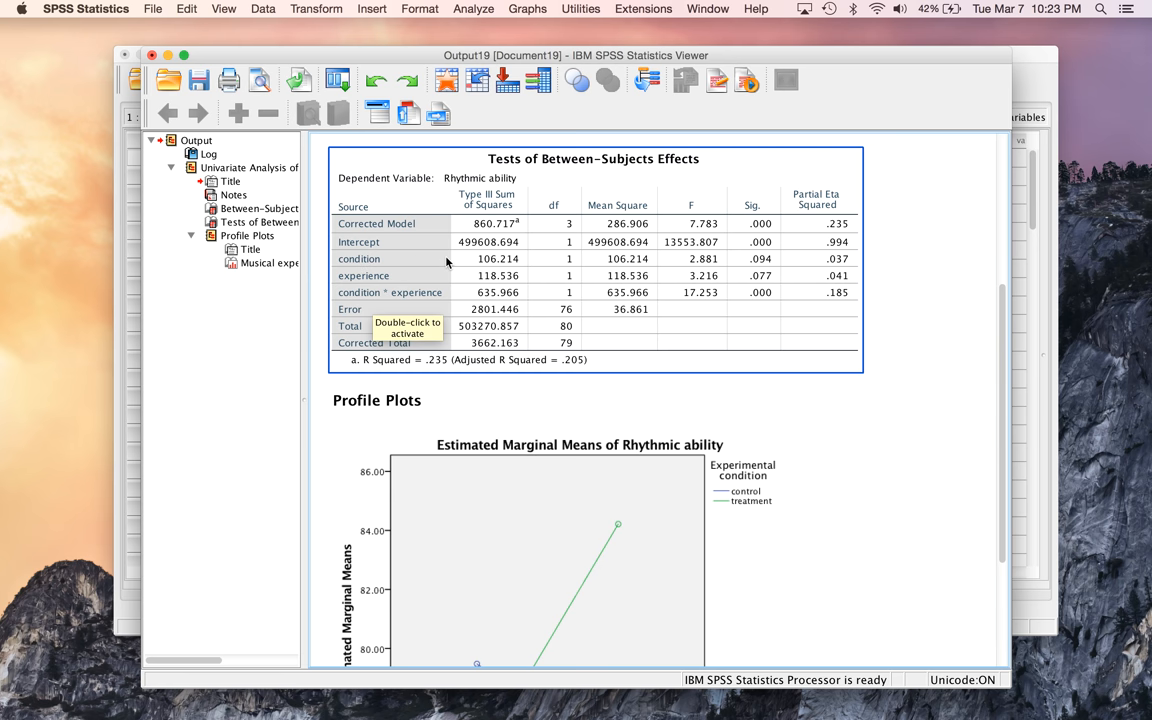
mouse_move(410, 298)
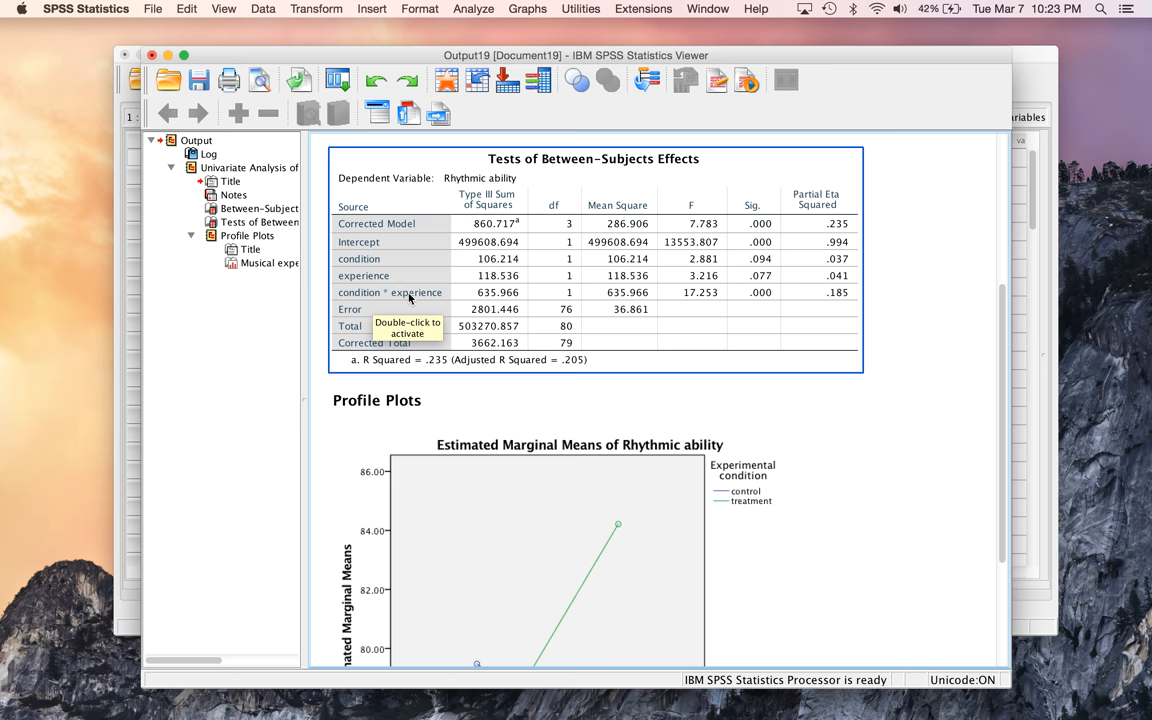
mouse_move(493, 261)
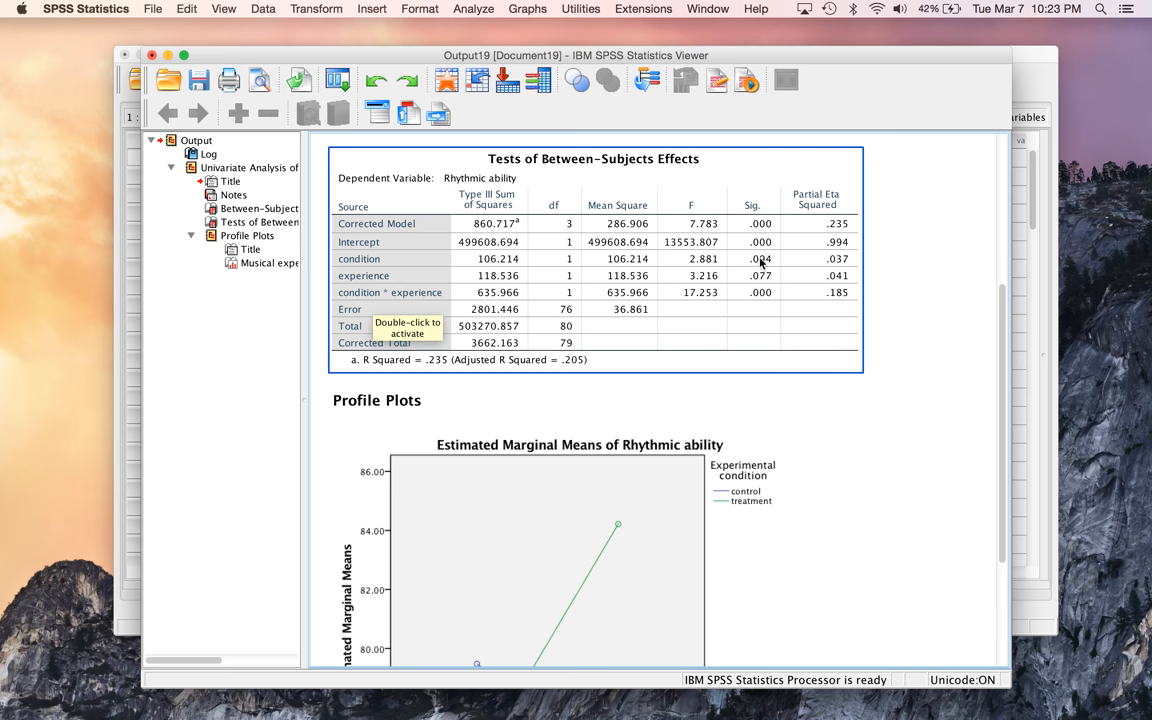
mouse_move(767, 267)
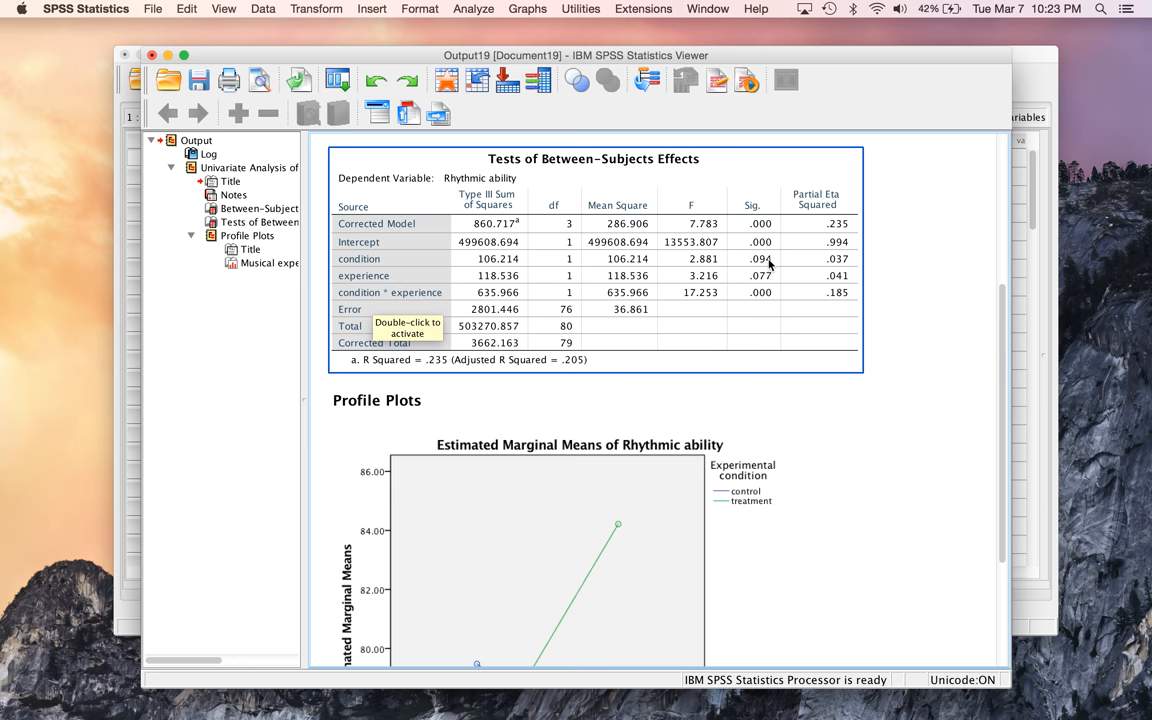
mouse_move(744, 282)
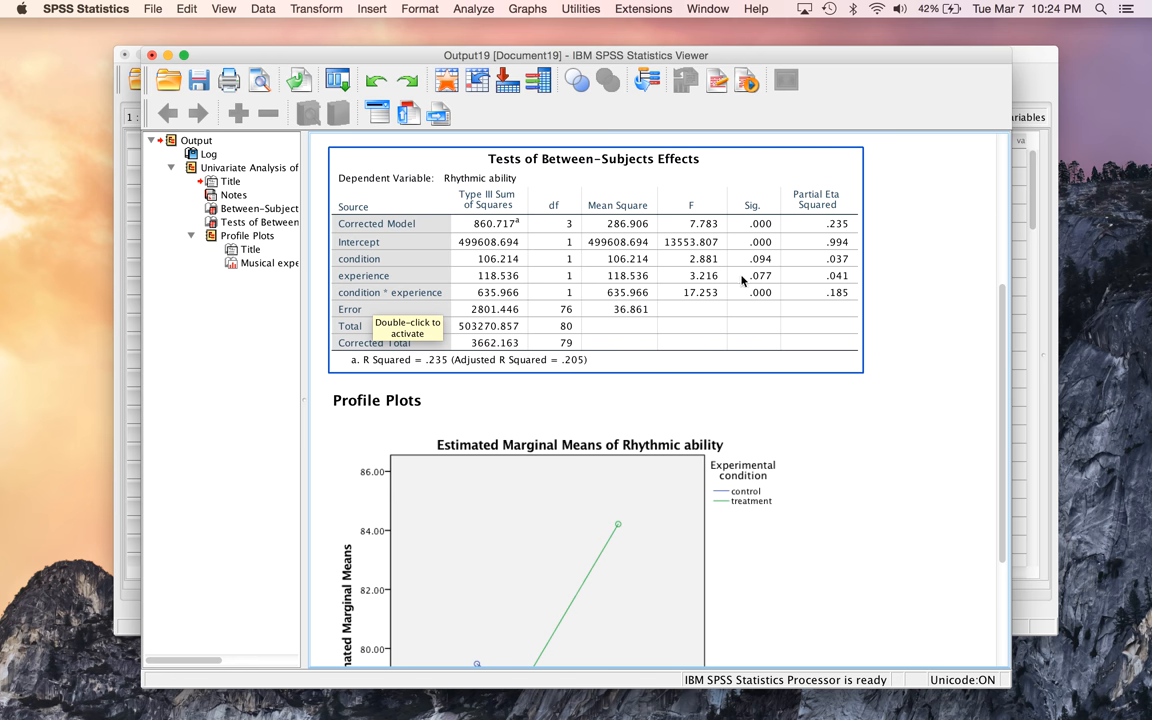
mouse_move(762, 278)
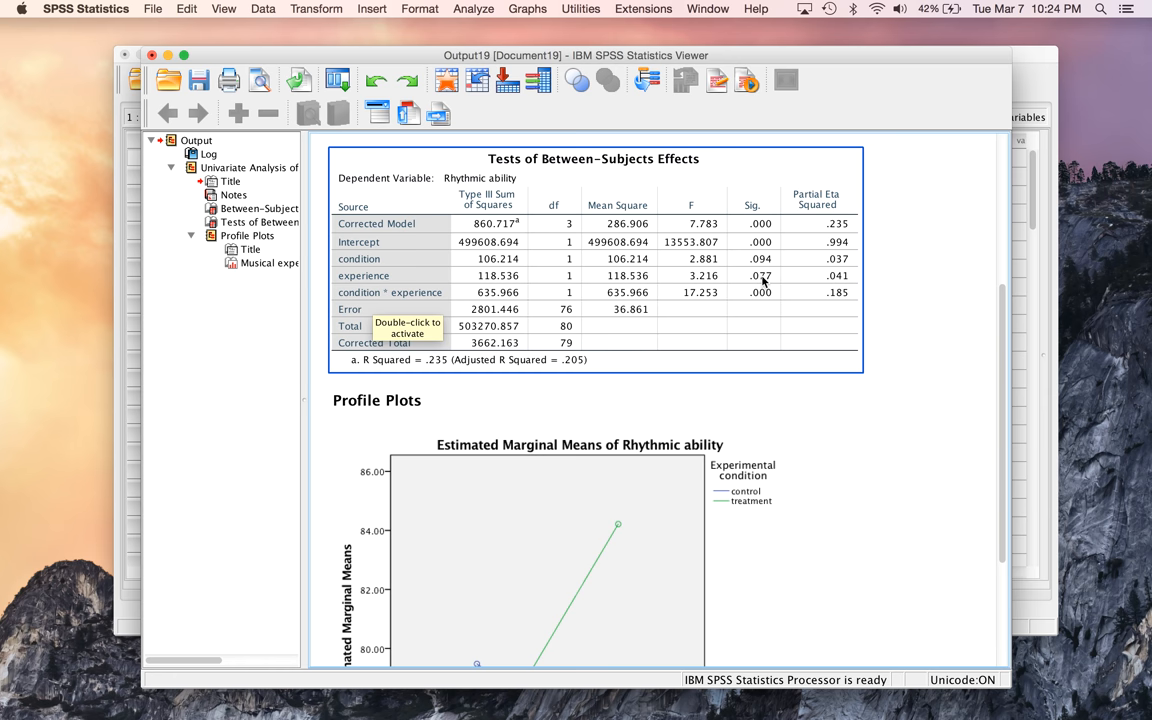
mouse_move(424, 300)
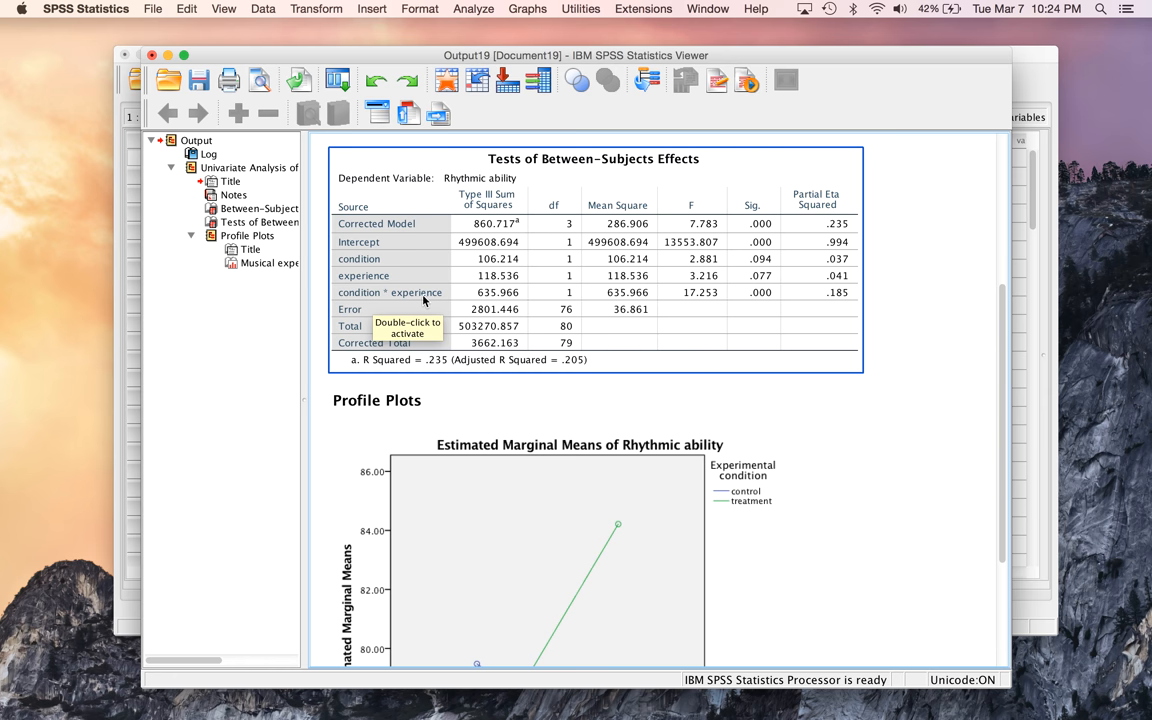
mouse_move(712, 300)
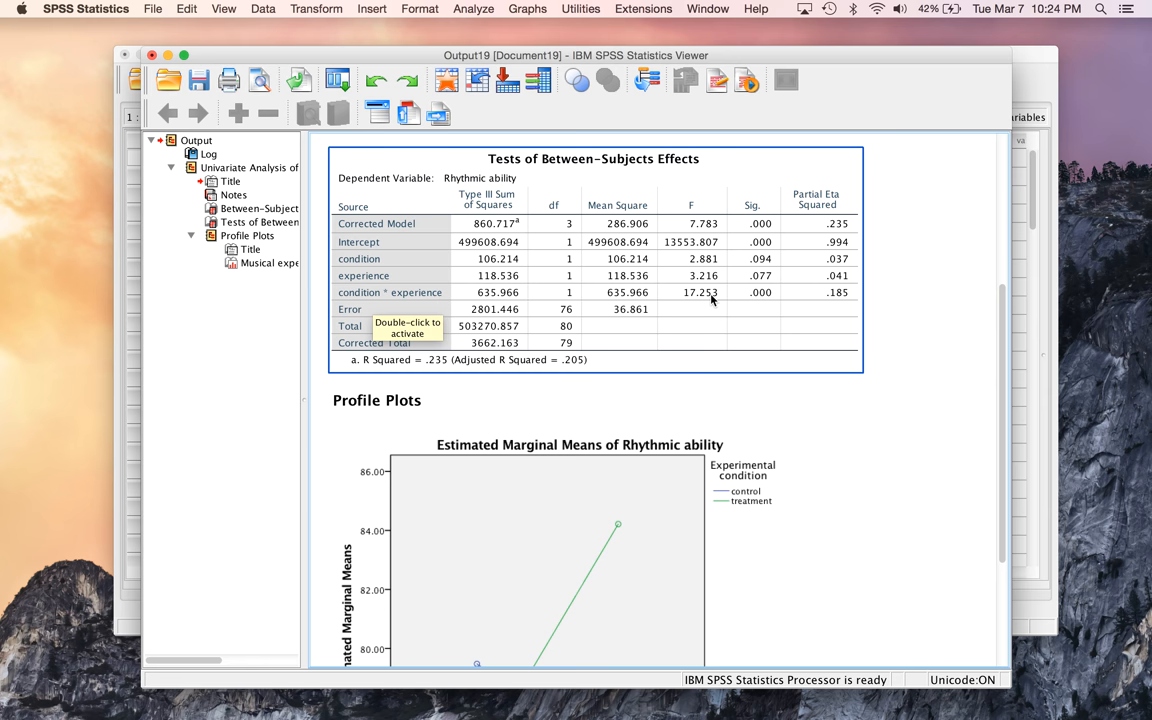
mouse_move(751, 260)
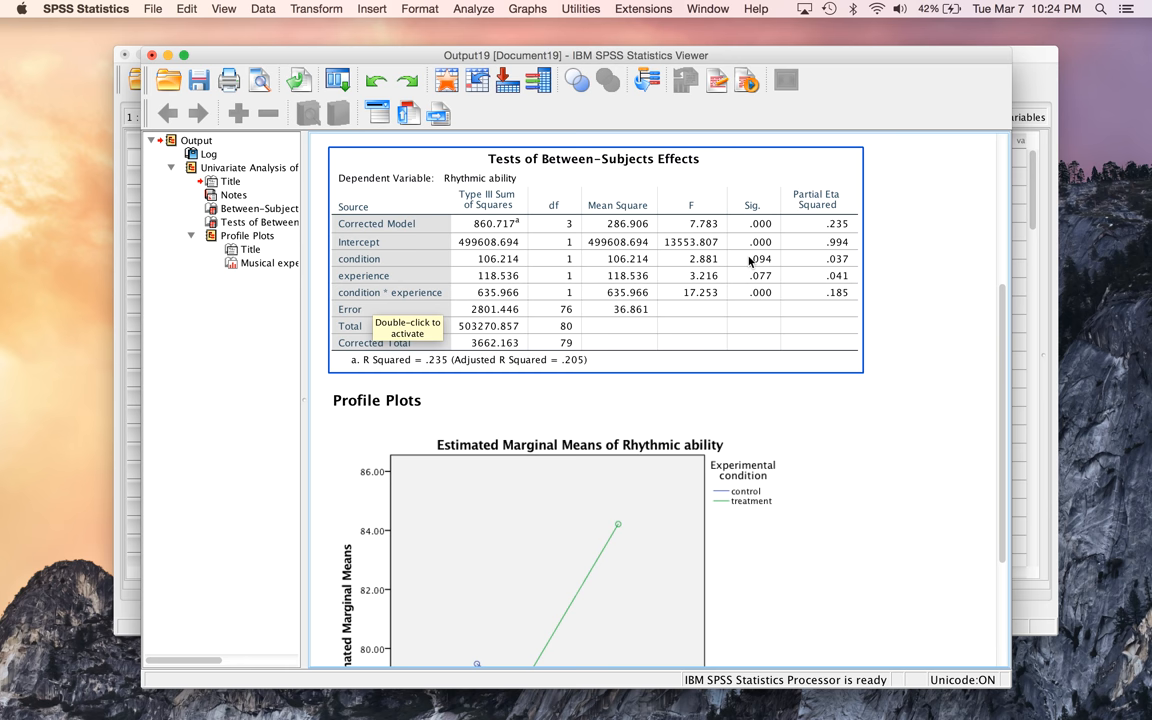
mouse_move(744, 270)
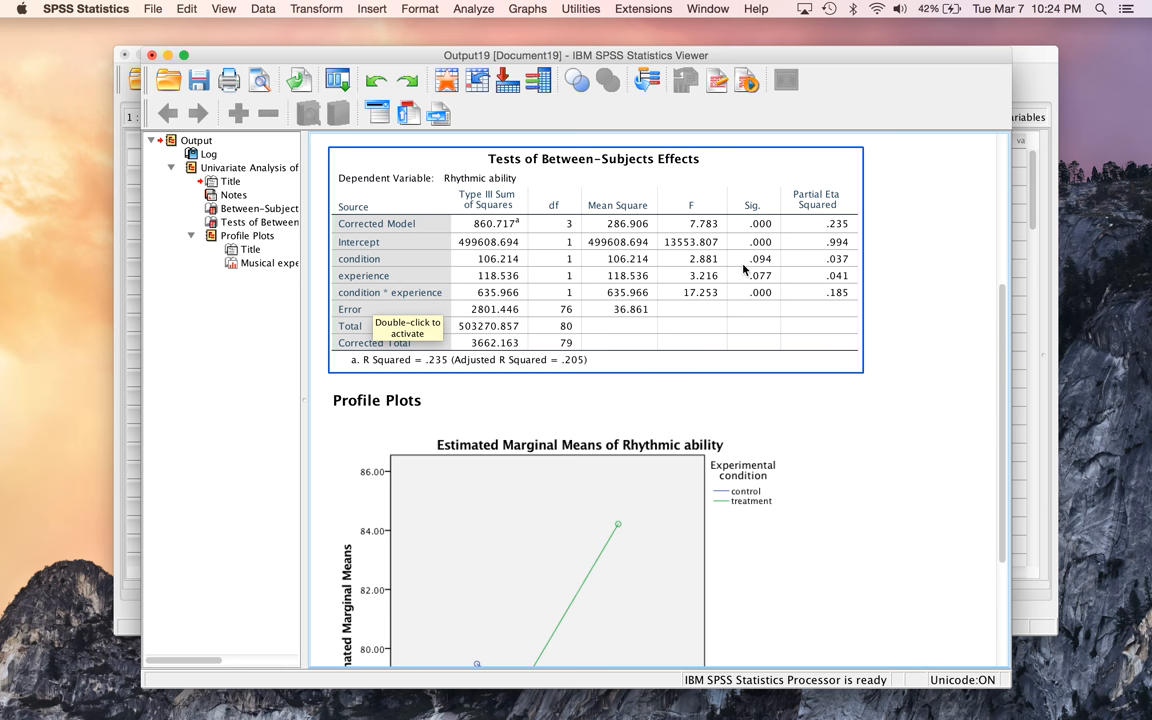
mouse_move(770, 267)
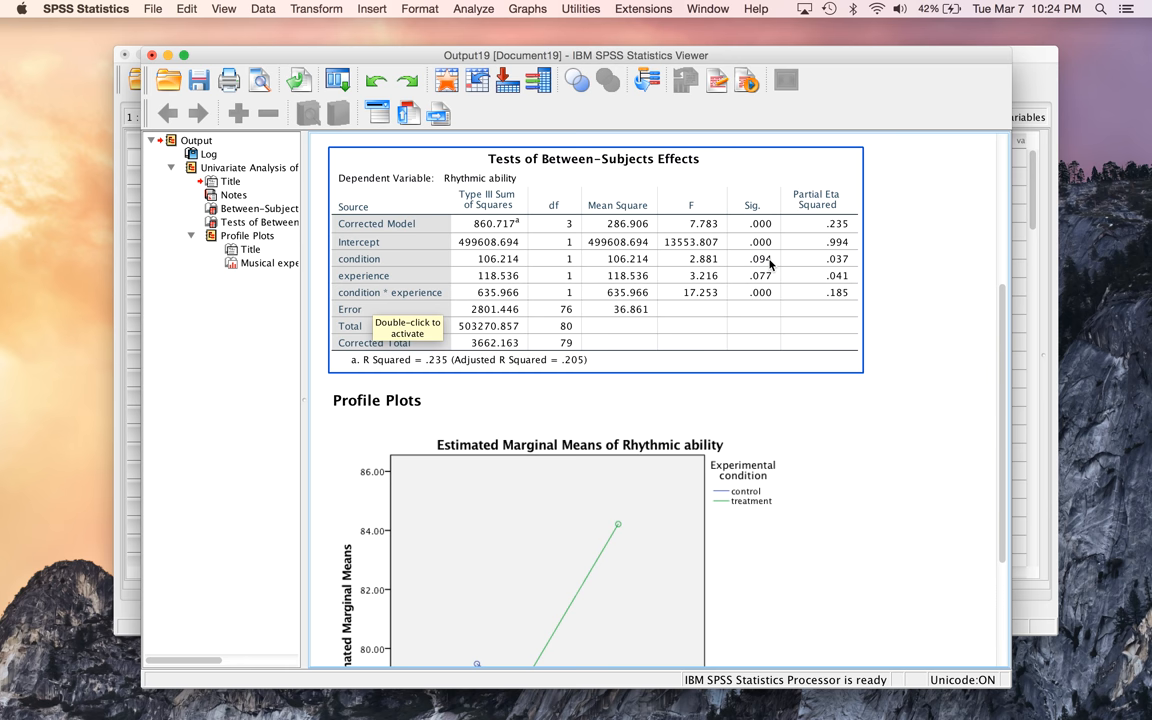
mouse_move(478, 325)
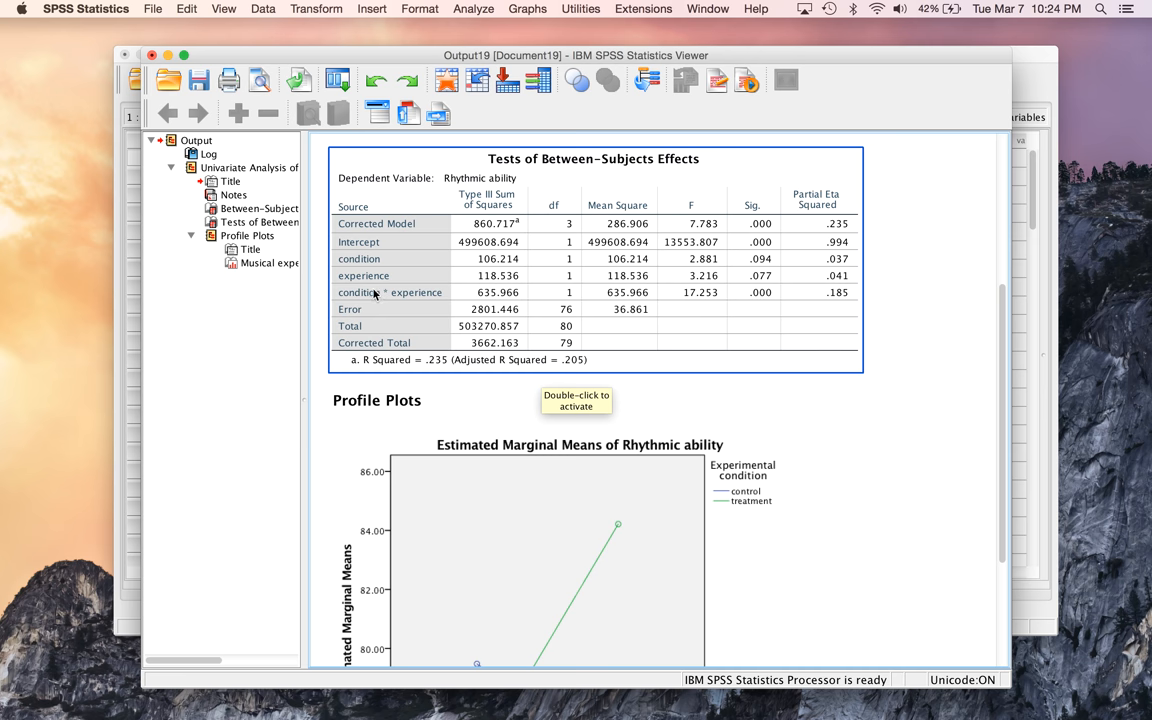
mouse_move(540, 294)
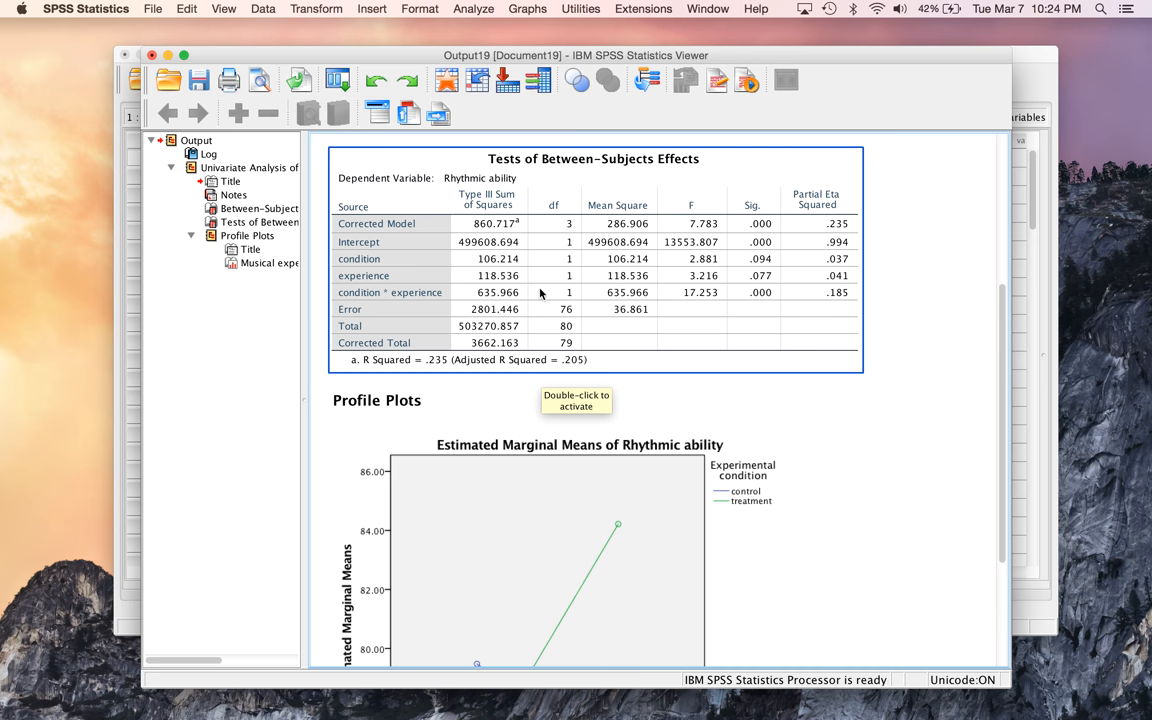
mouse_move(761, 301)
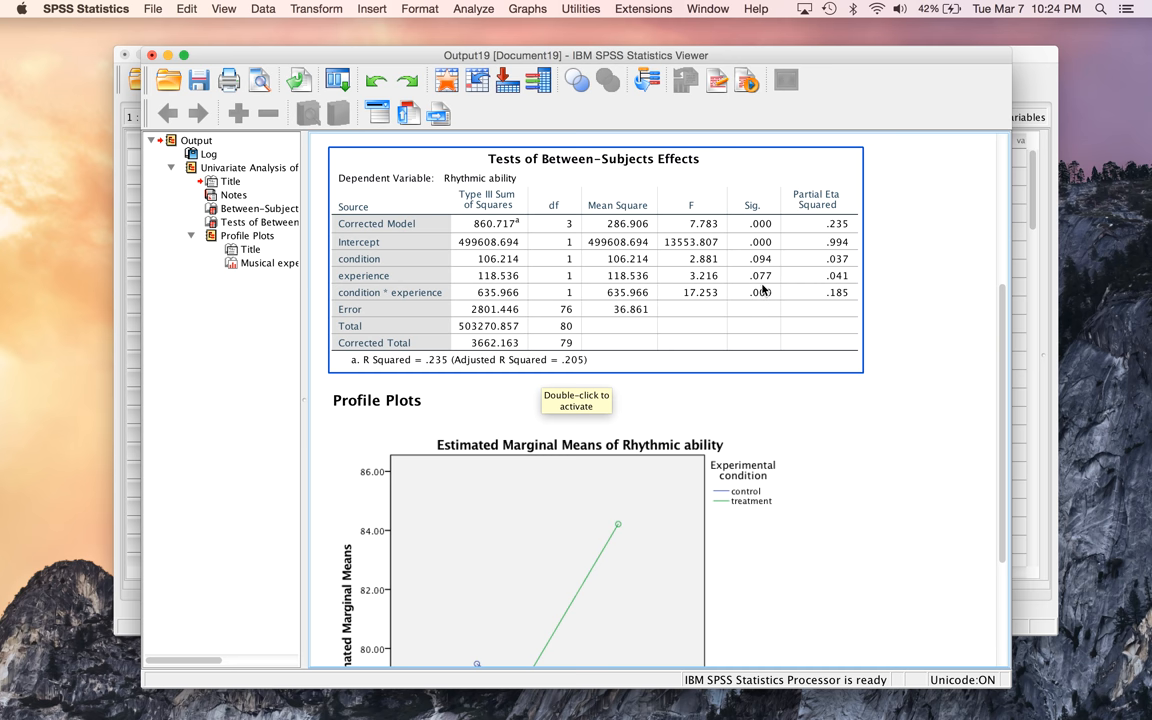
mouse_move(745, 308)
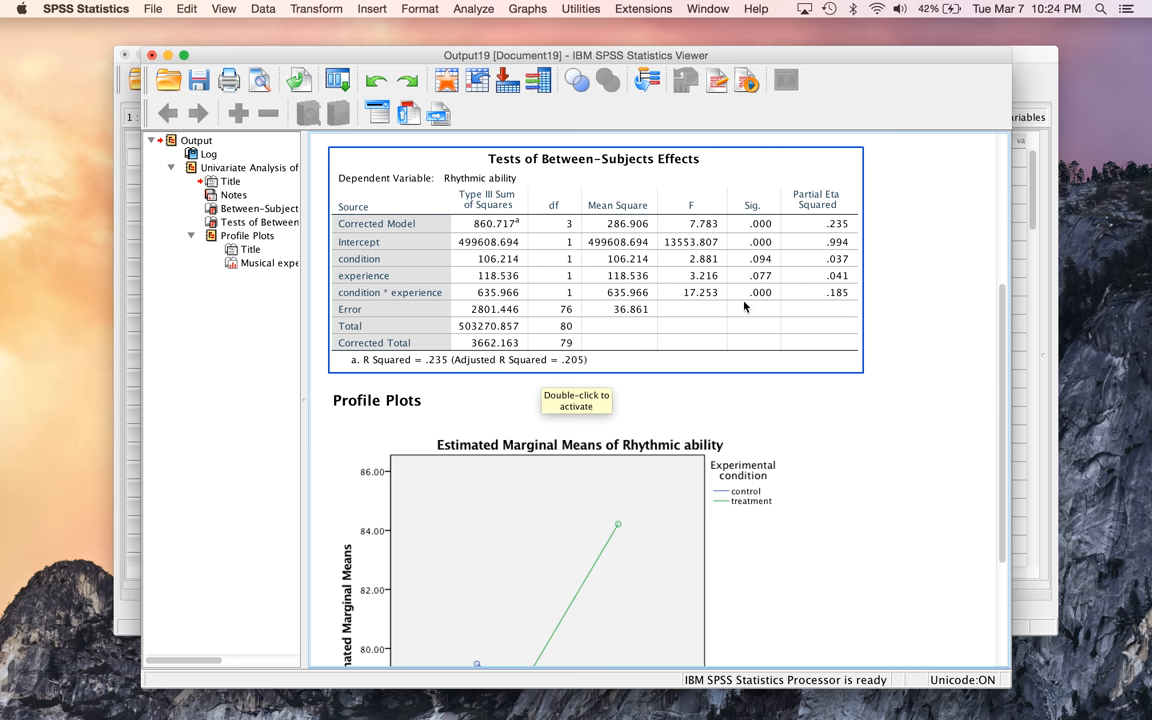
mouse_move(768, 300)
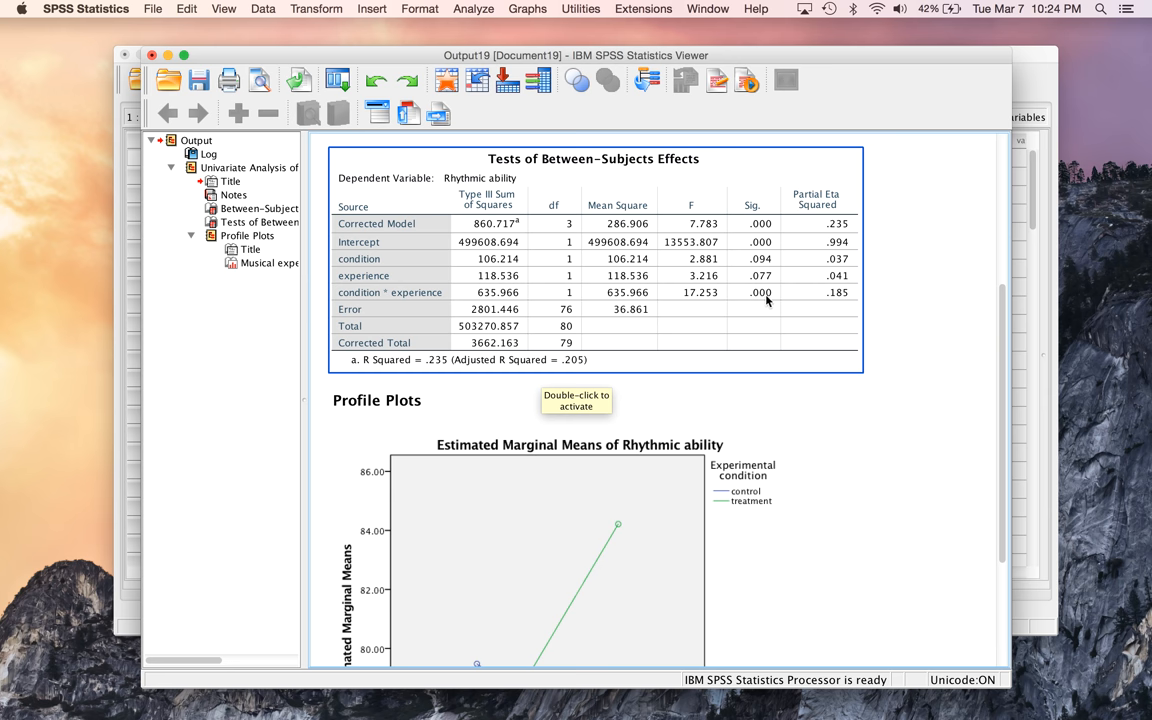
mouse_move(827, 300)
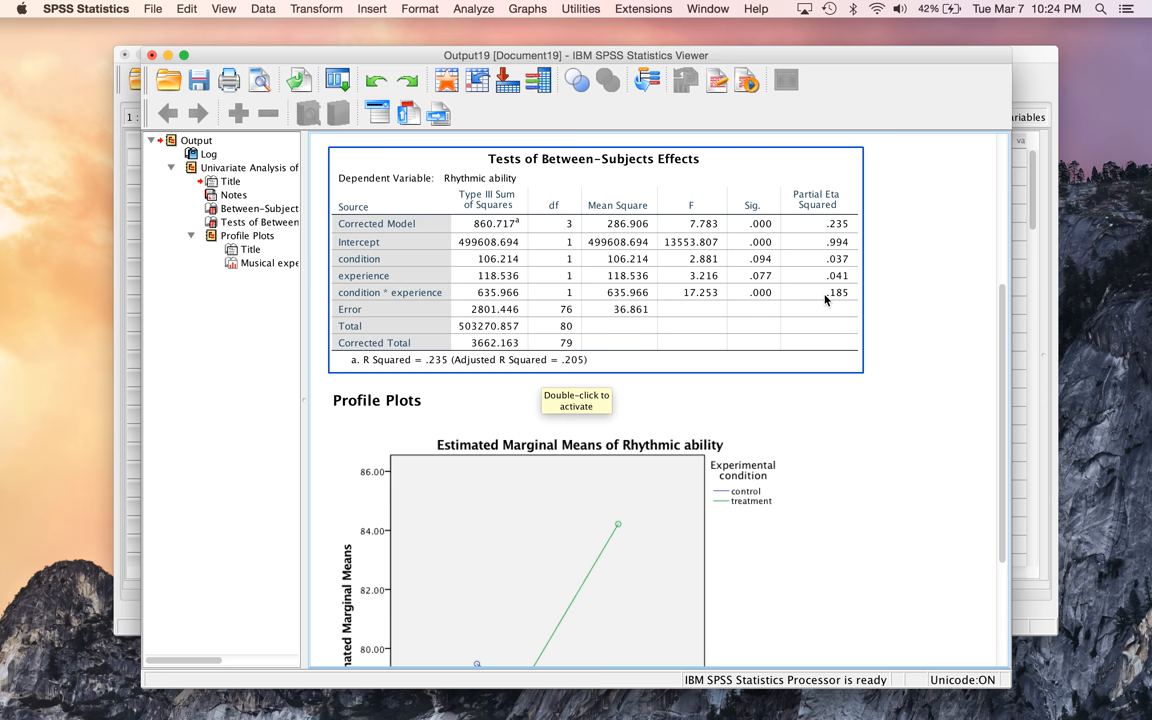
mouse_move(836, 304)
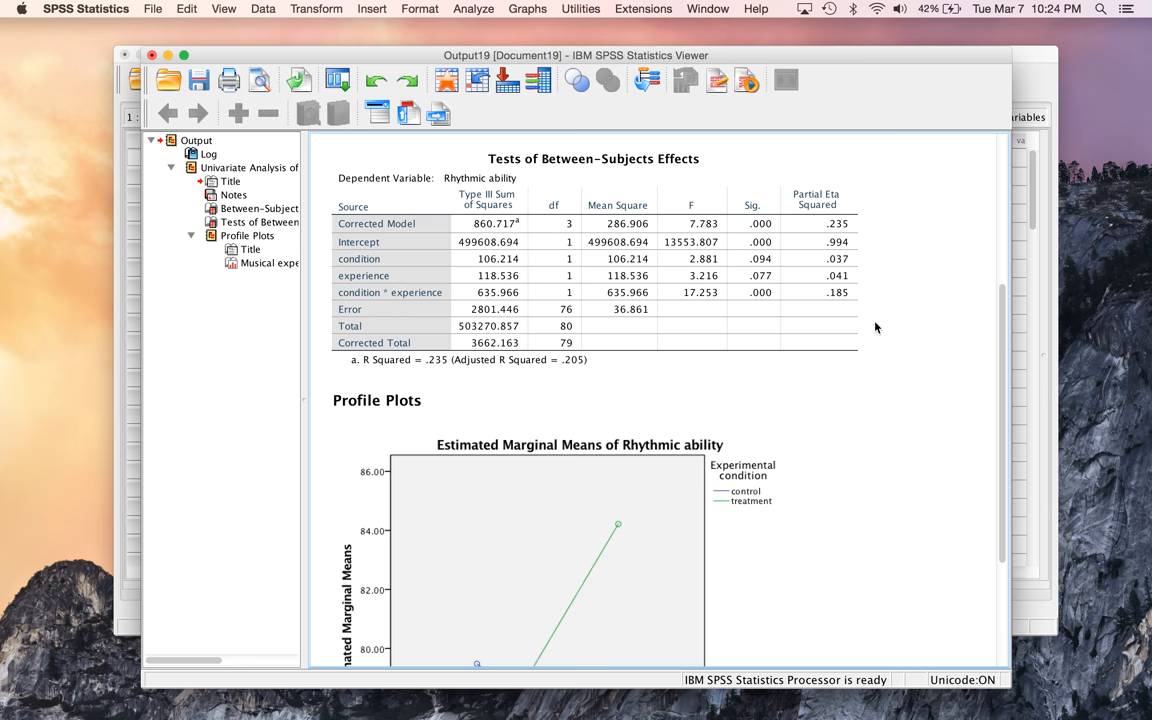
mouse_move(913, 344)
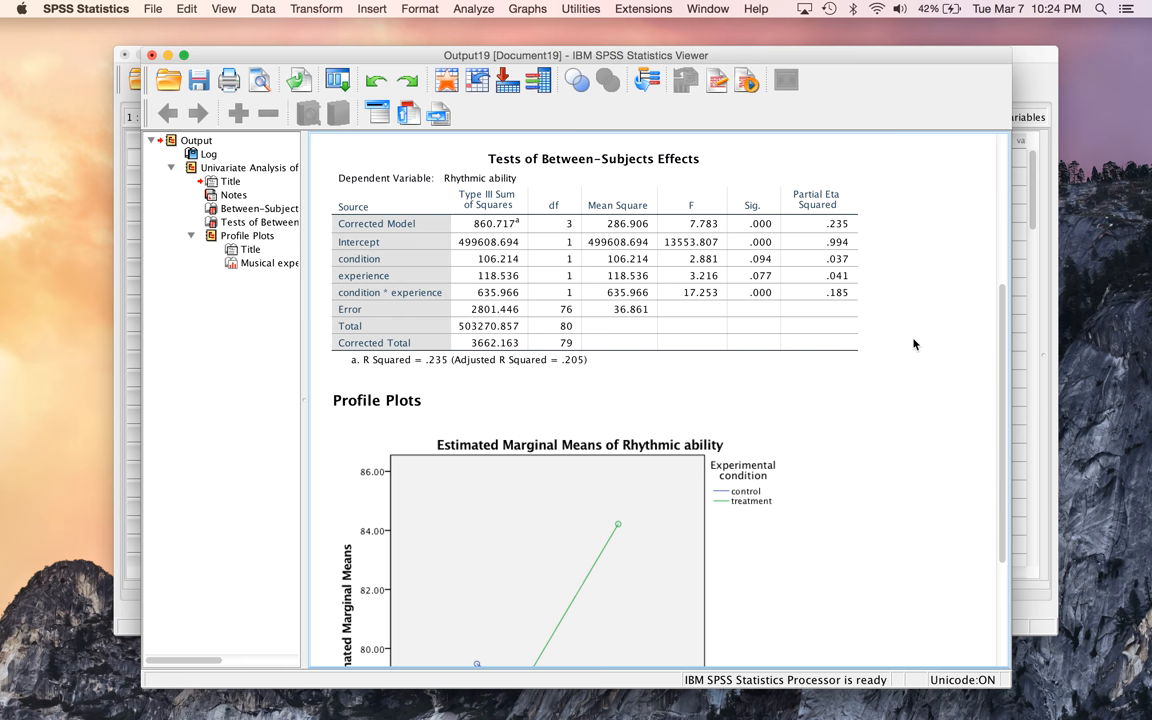
scroll("down", 3)
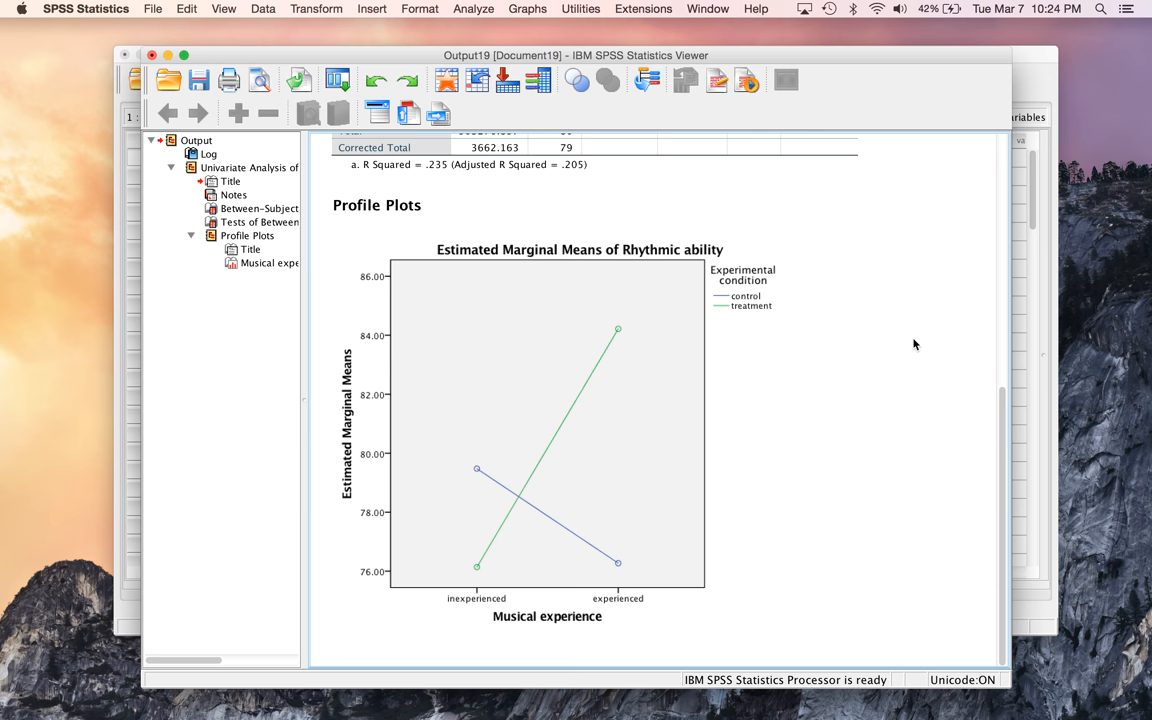
left_click(527, 403)
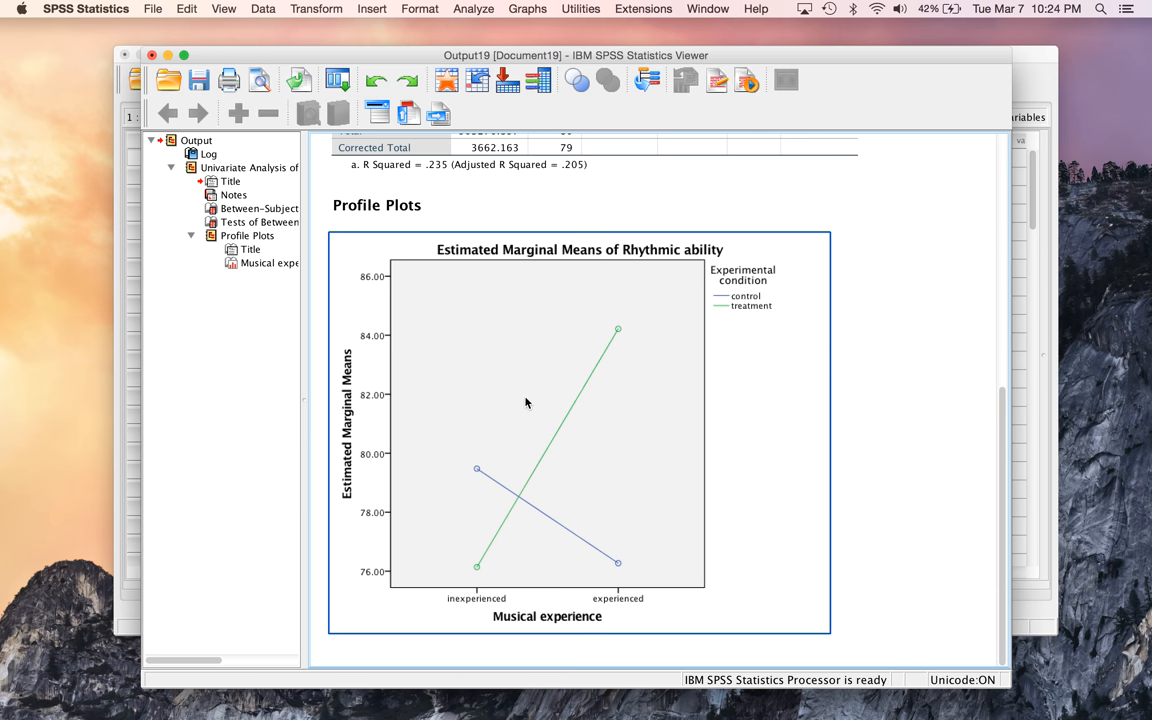
mouse_move(621, 534)
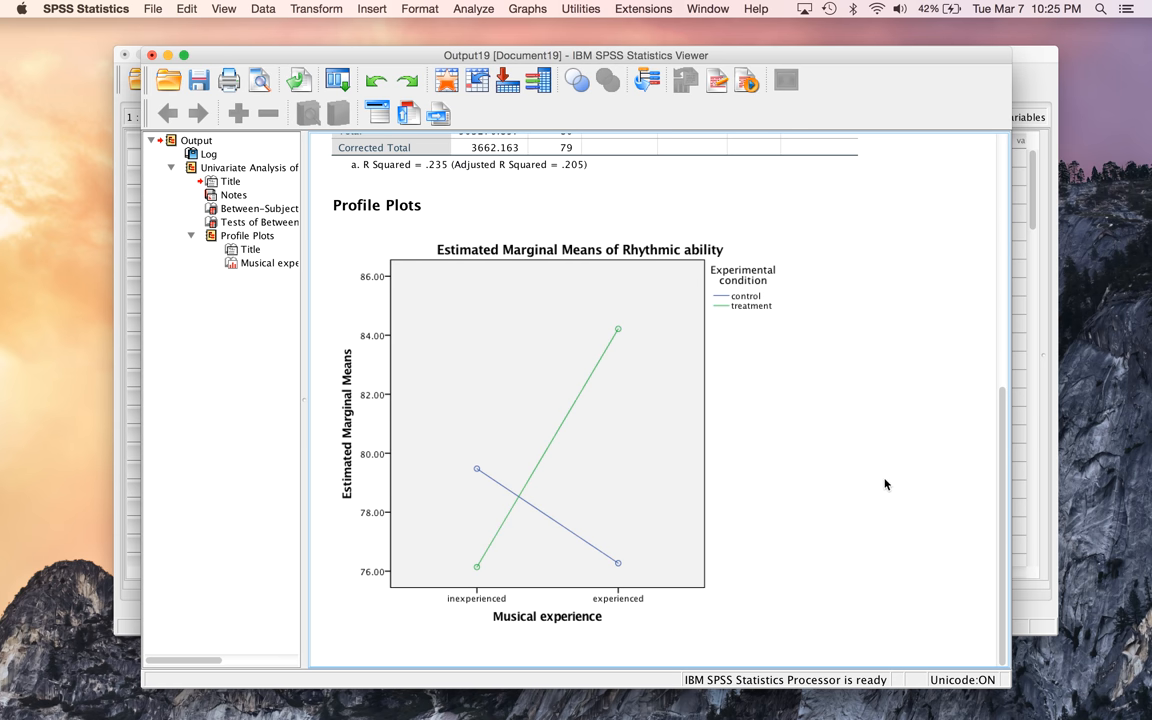
mouse_move(901, 461)
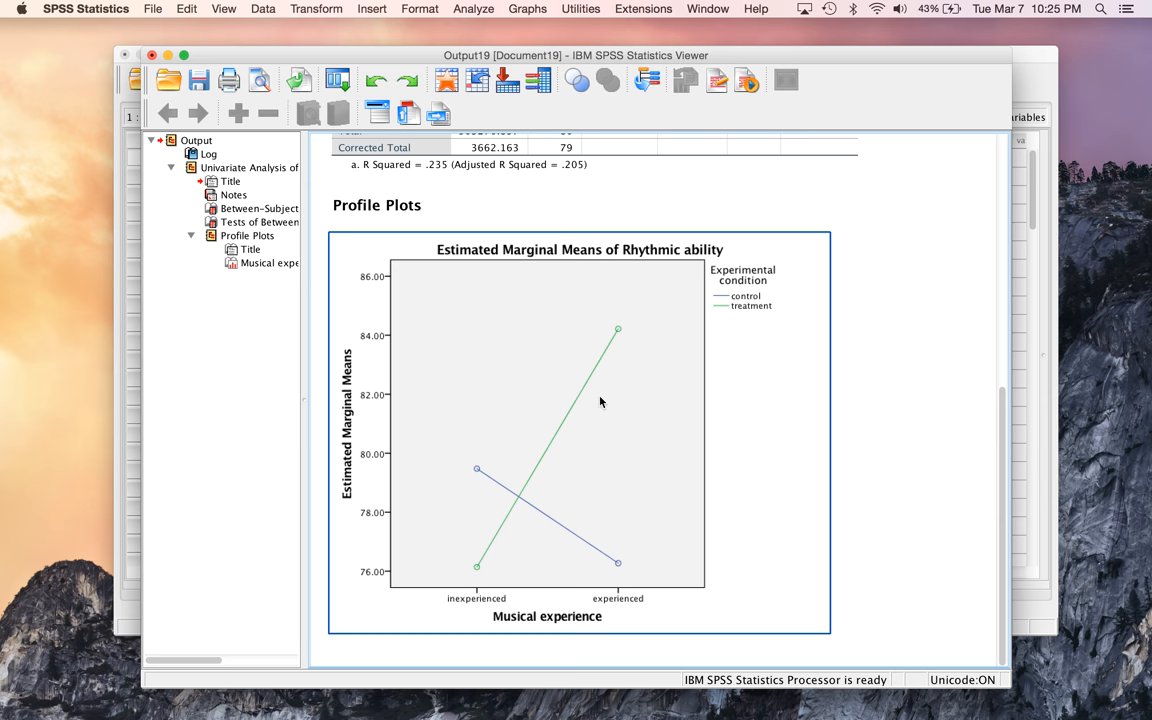
mouse_move(616, 338)
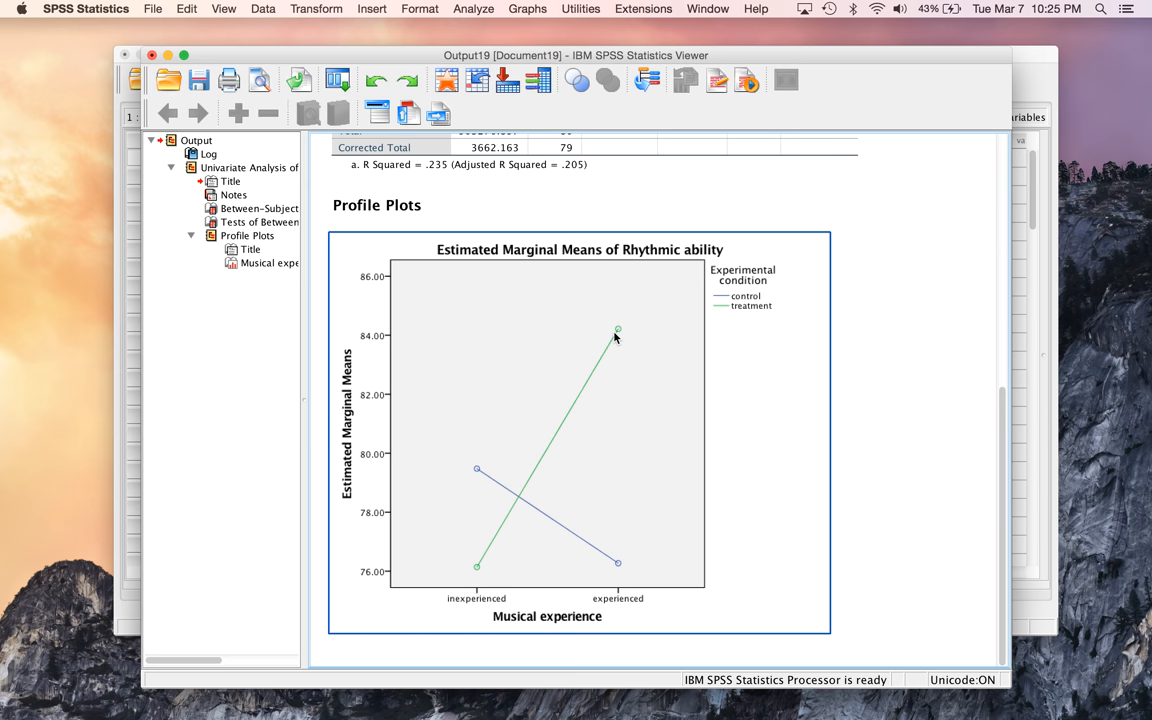
mouse_move(477, 570)
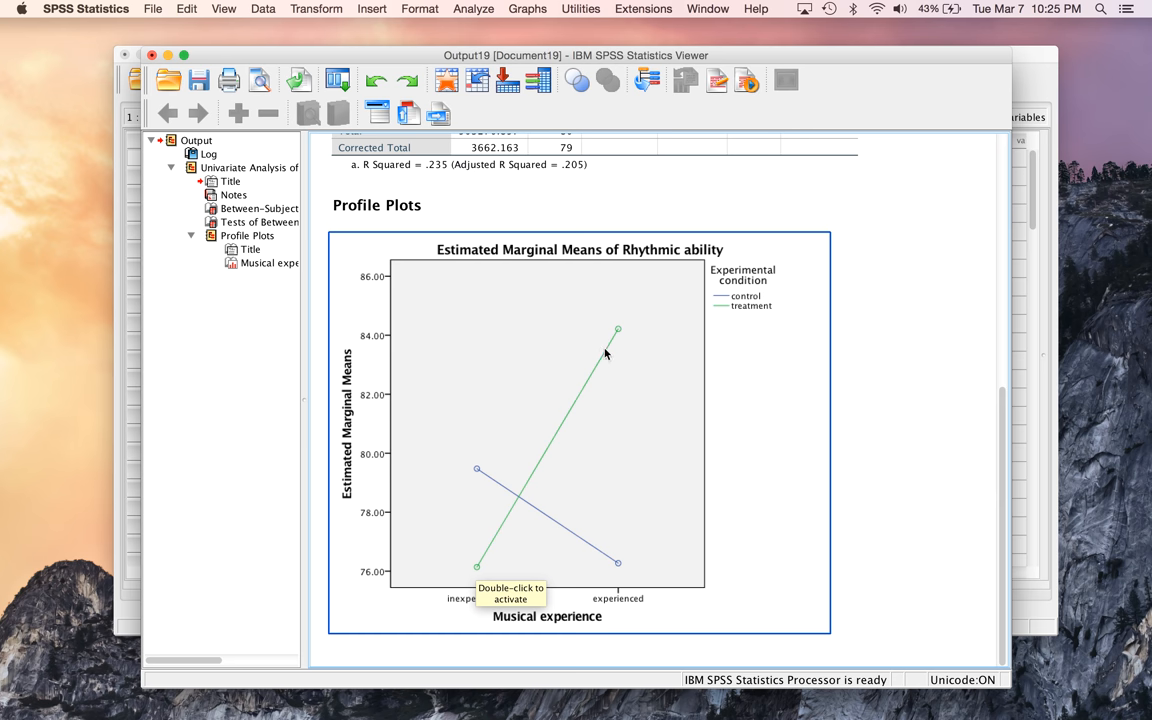
mouse_move(595, 444)
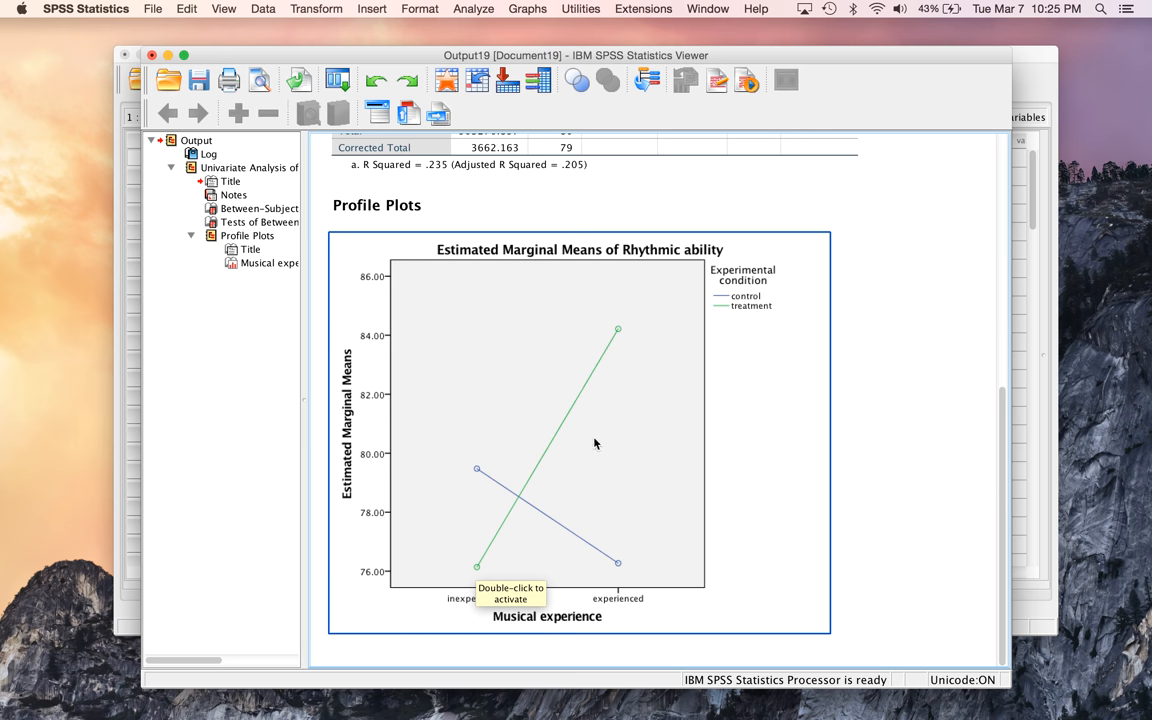
mouse_move(471, 487)
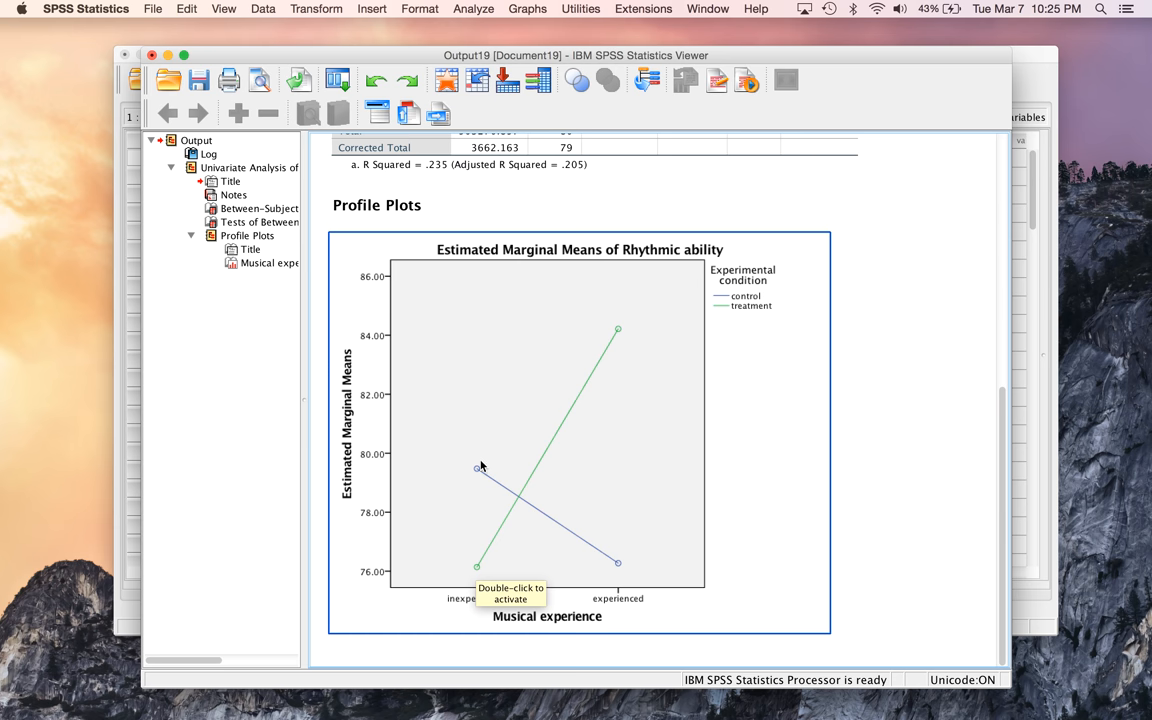
mouse_move(473, 445)
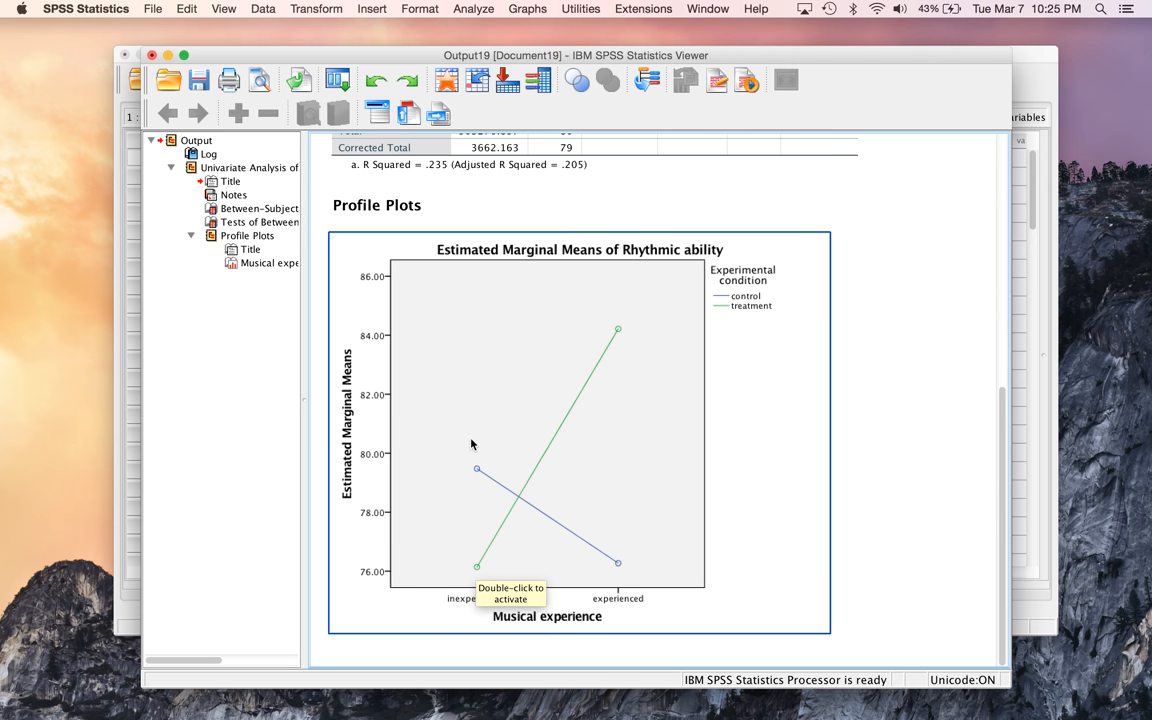
mouse_move(477, 570)
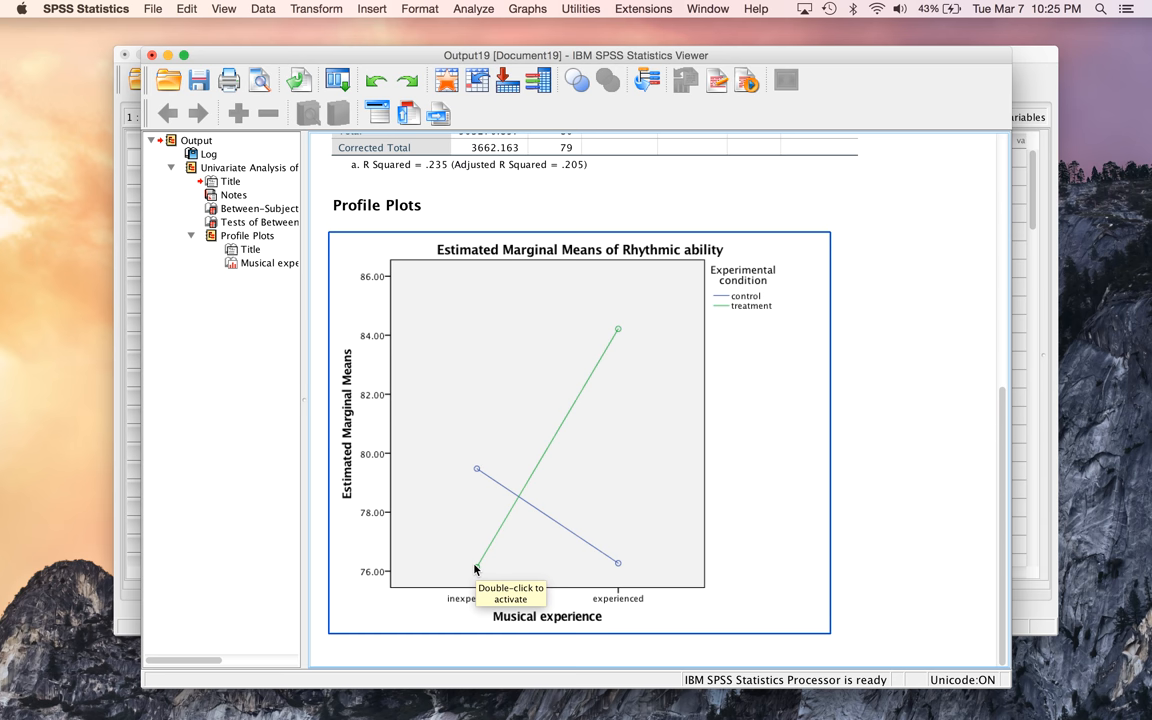
mouse_move(917, 493)
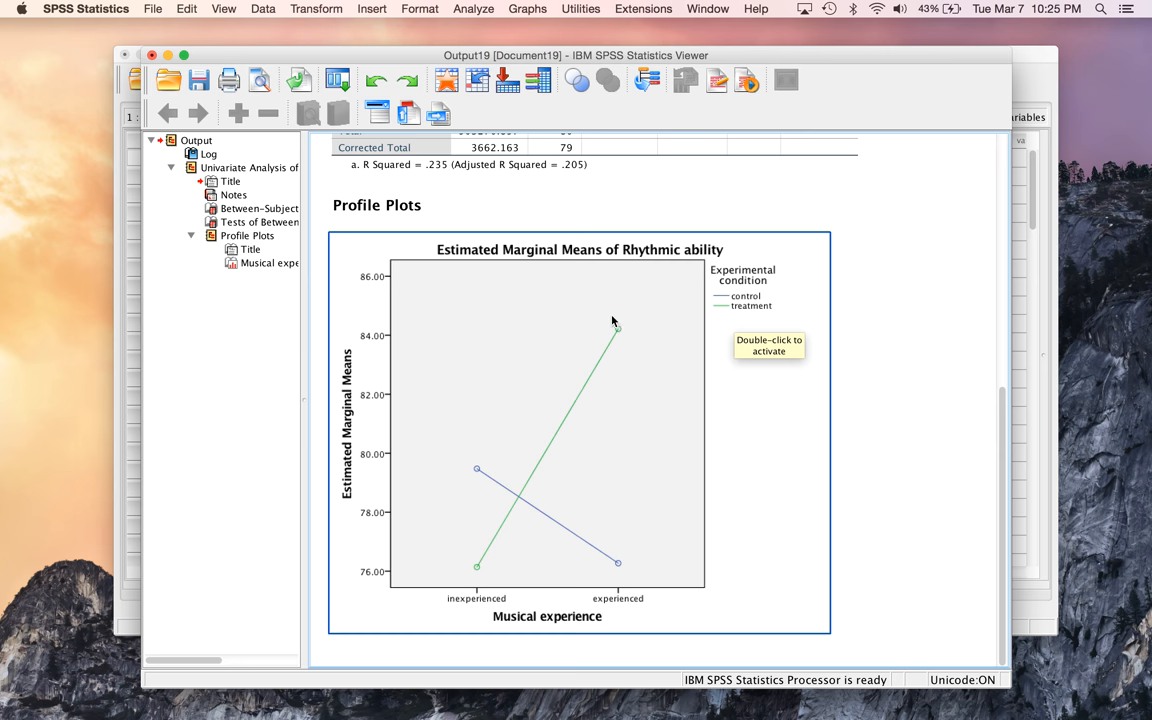
mouse_move(924, 427)
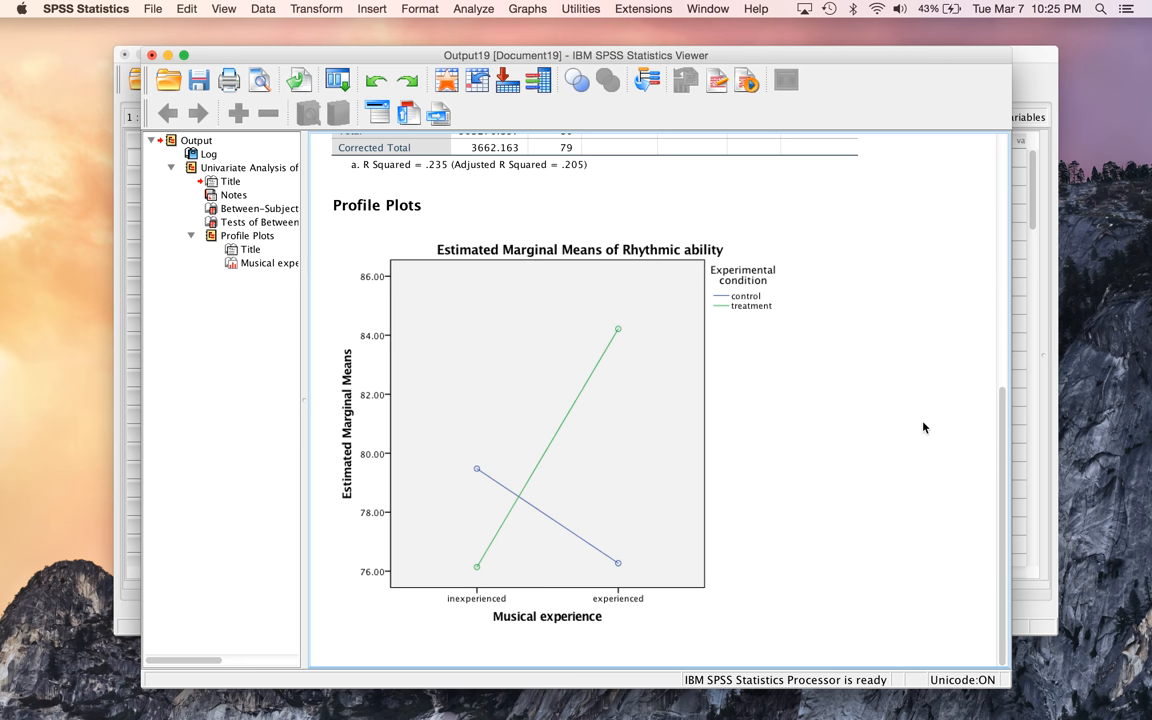
scroll("down", 3)
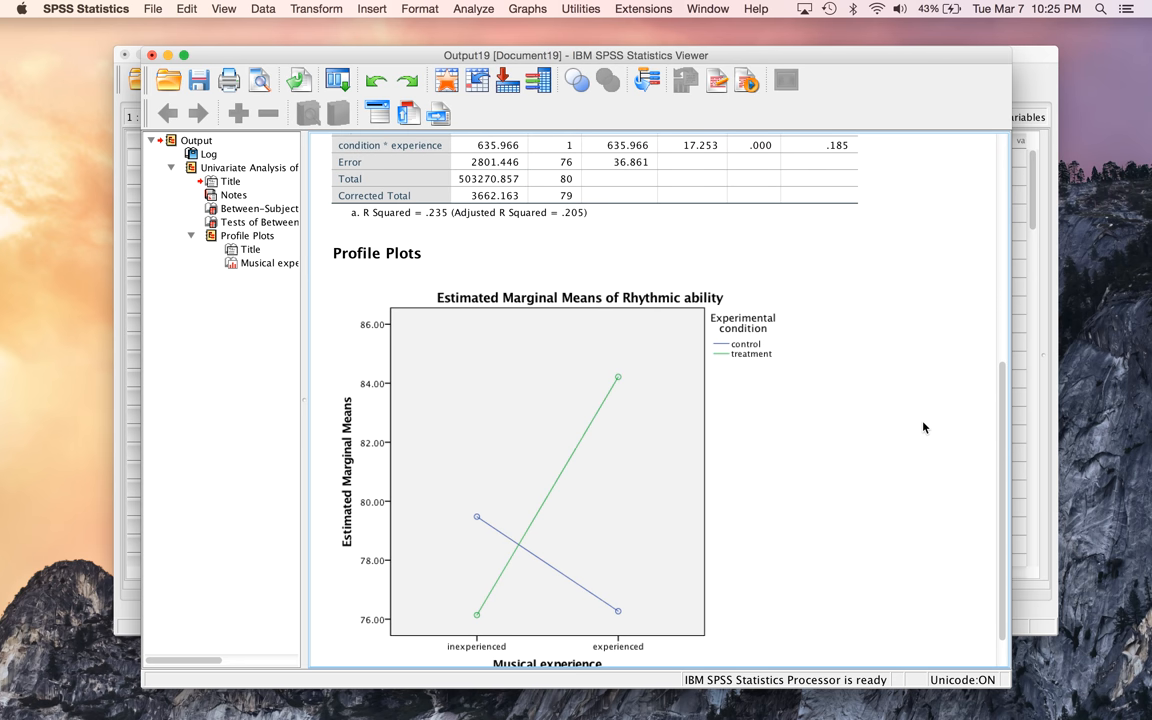